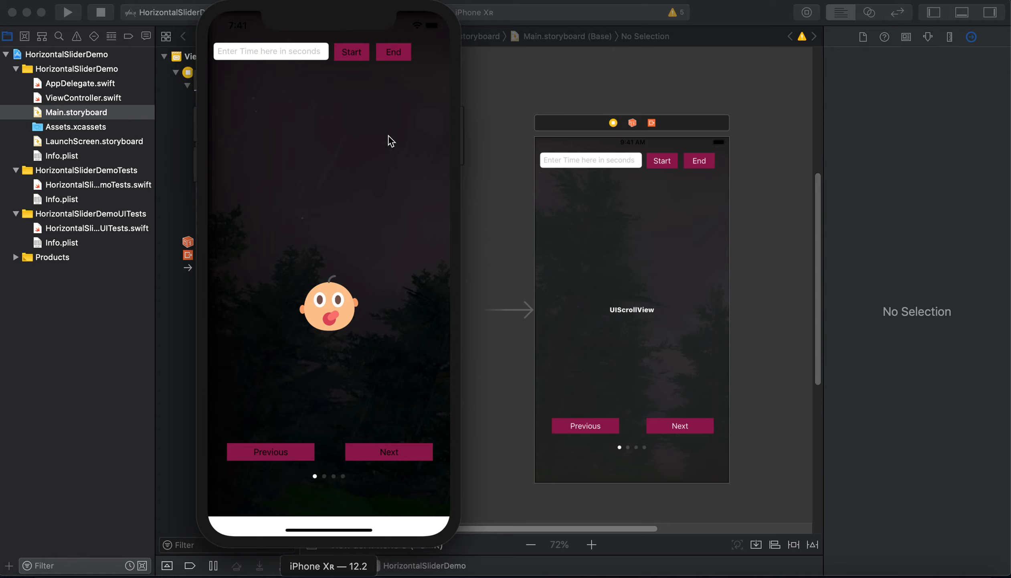
{"action": "mouse_move", "coordinate": [309, 144]}
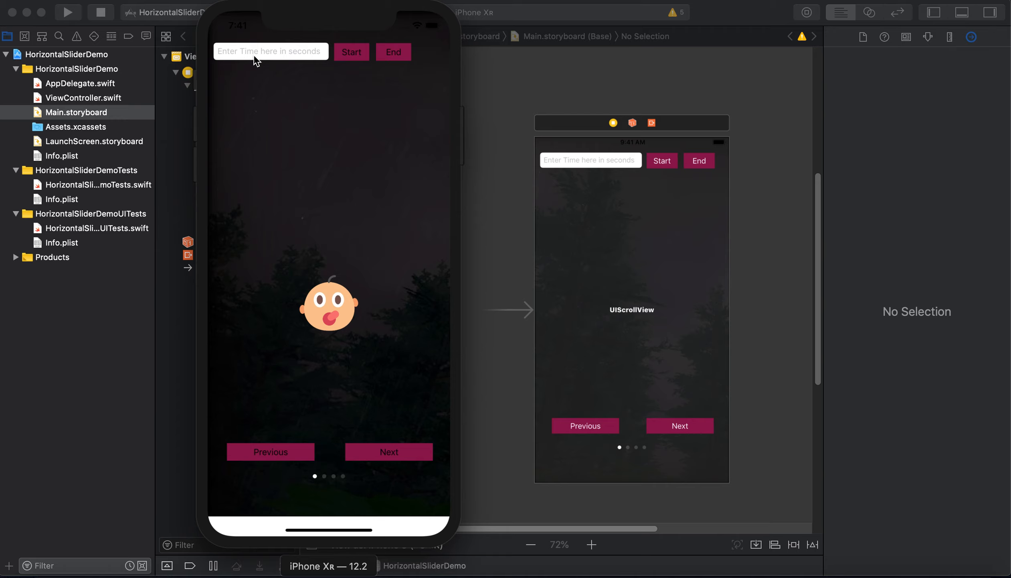
{"action": "mouse_move", "coordinate": [366, 63]}
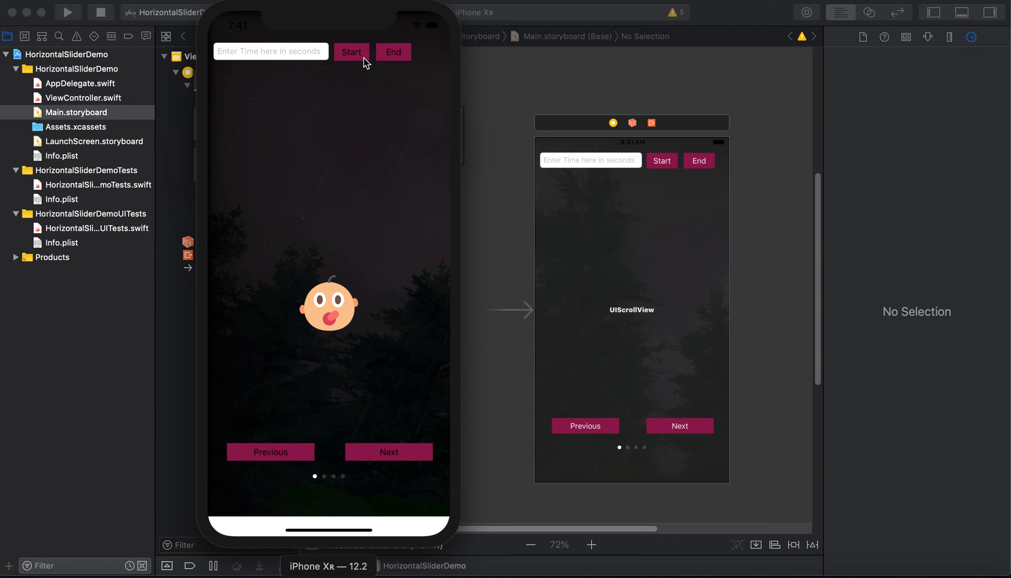
{"action": "mouse_move", "coordinate": [359, 64]}
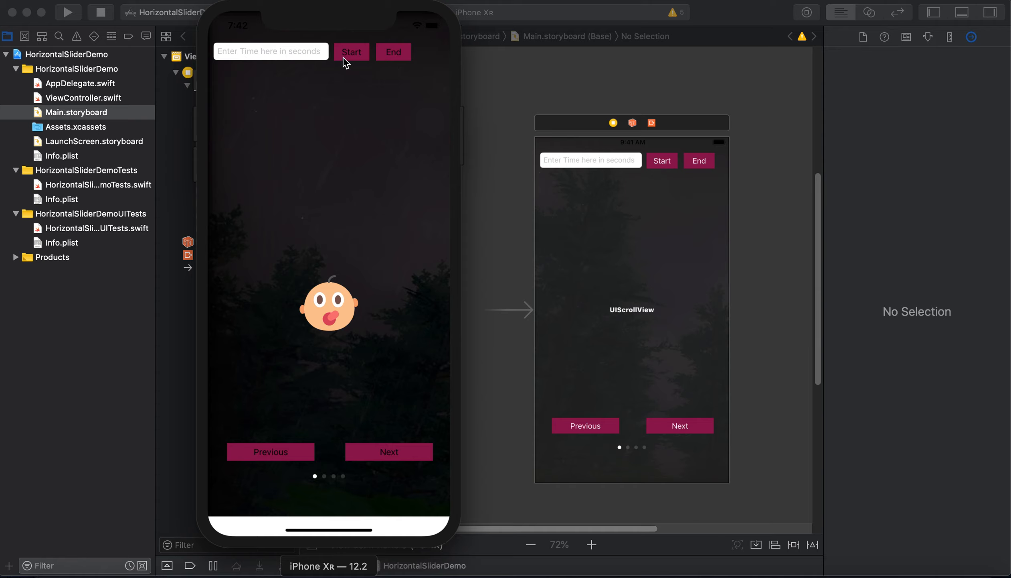
{"action": "mouse_move", "coordinate": [411, 62]}
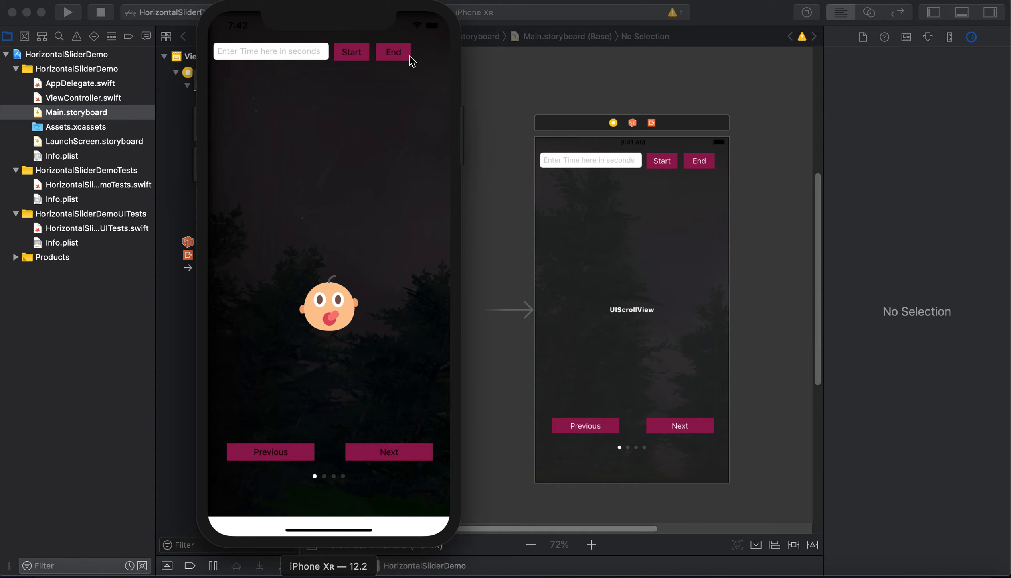
{"action": "mouse_move", "coordinate": [287, 111]}
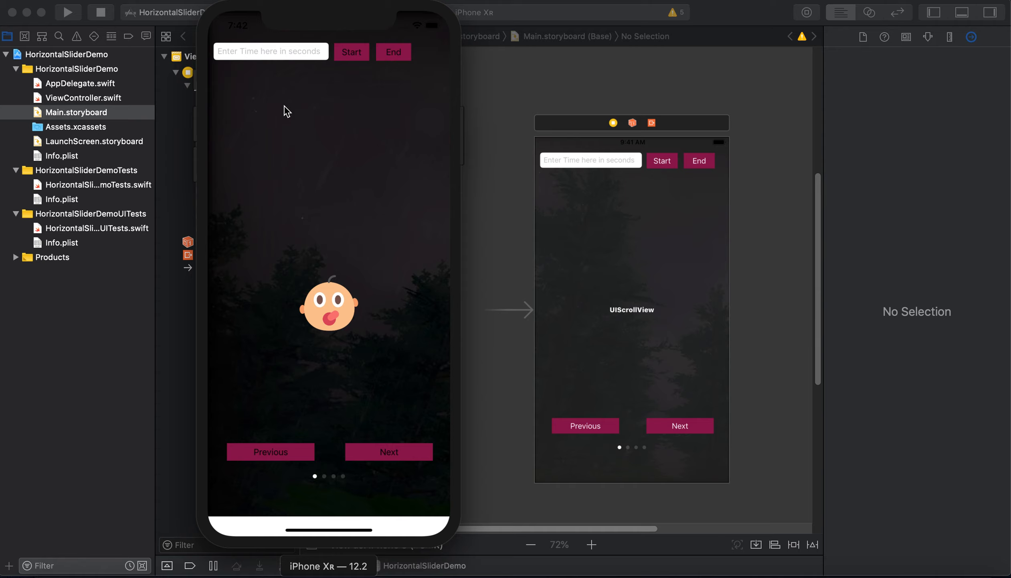
Enter a 2-second interval in the running app's time field
{"action": "left_click", "coordinate": [270, 51]}
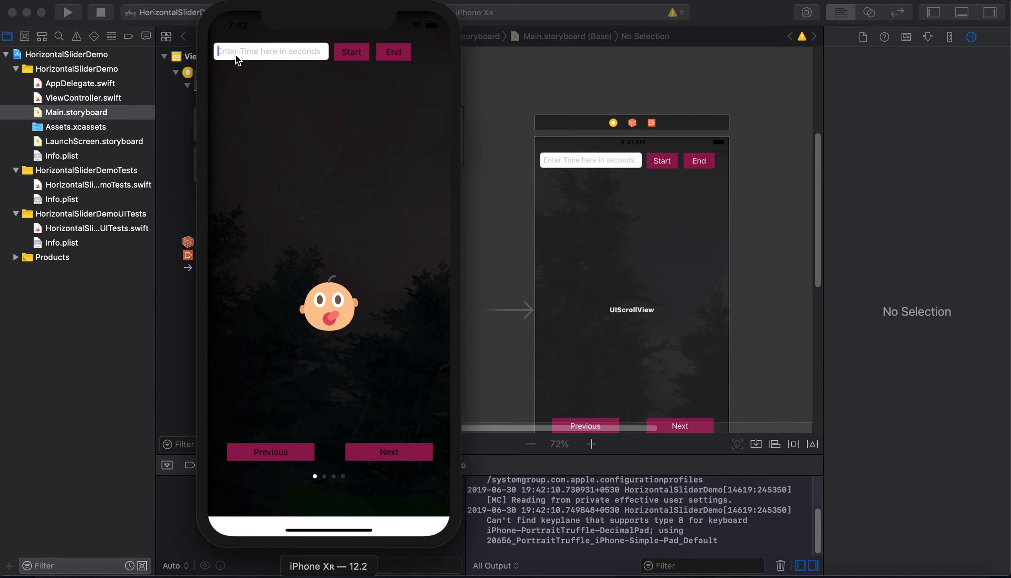
{"action": "type", "text": "2"}
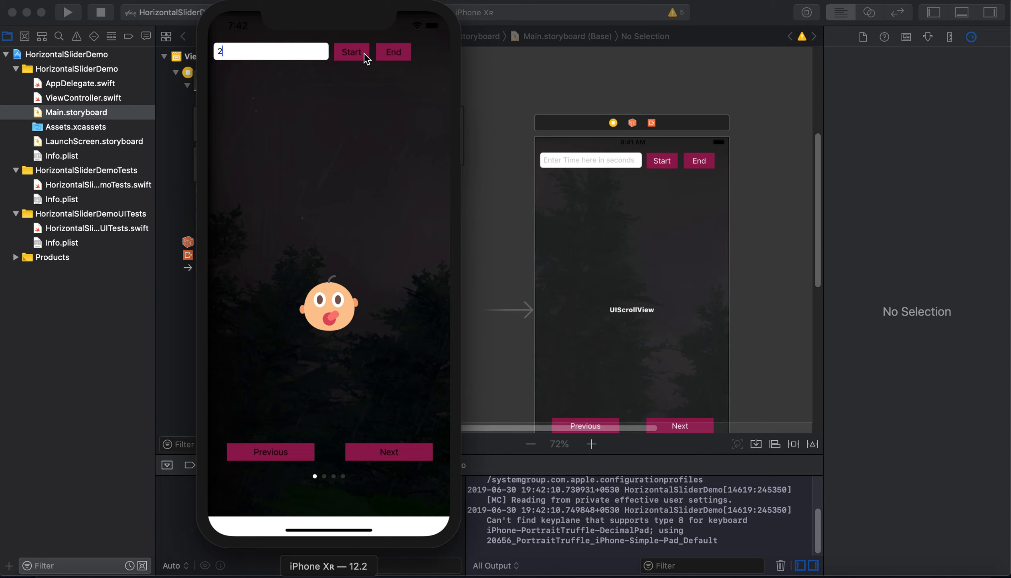
{"action": "mouse_move", "coordinate": [356, 62]}
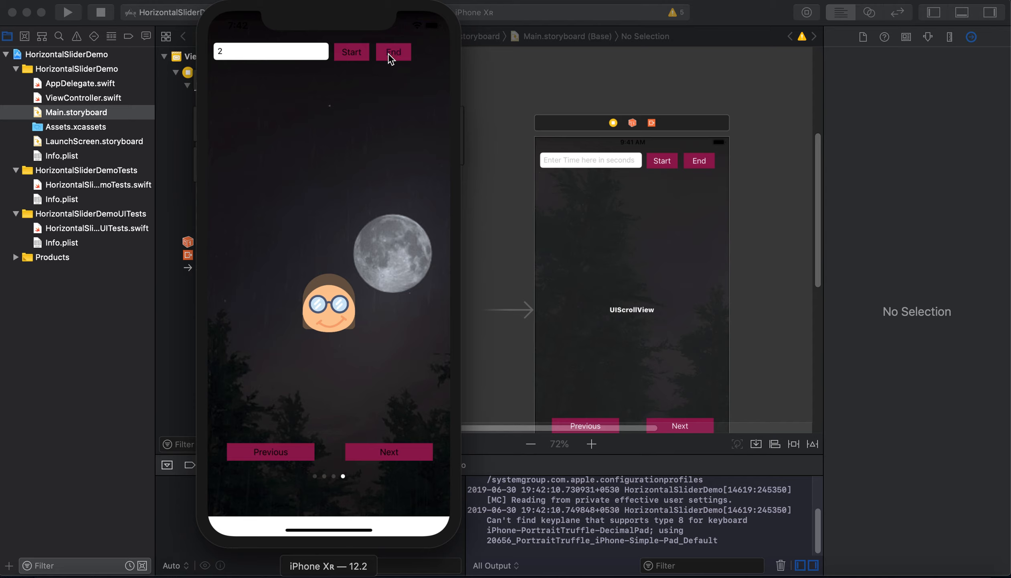
{"action": "mouse_move", "coordinate": [276, 455]}
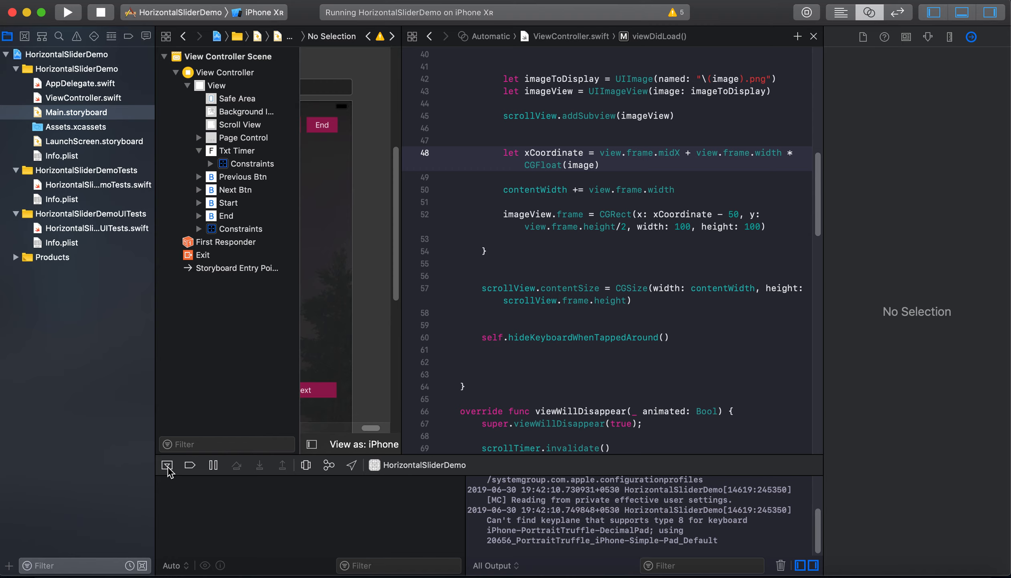
{"action": "mouse_move", "coordinate": [180, 457]}
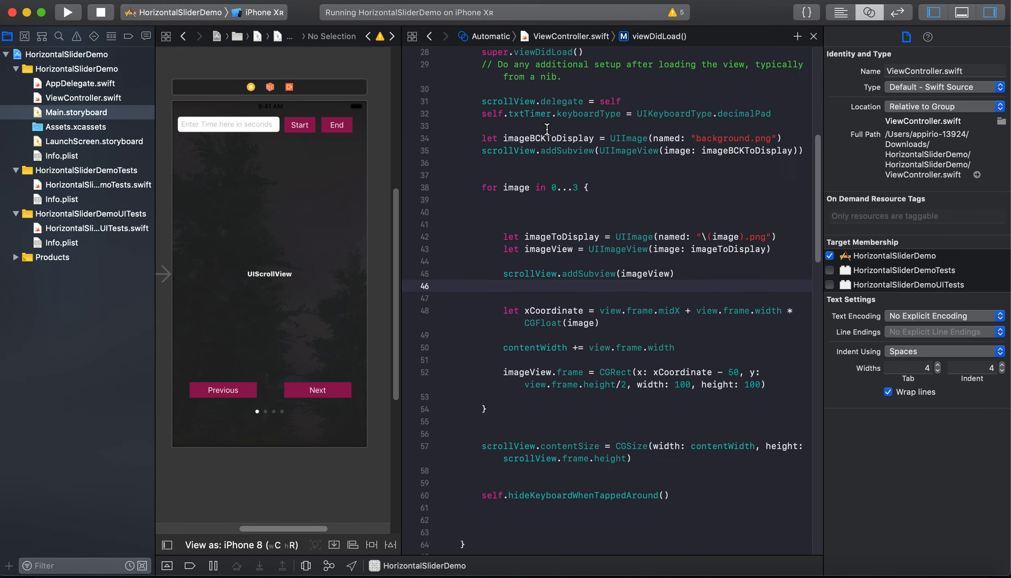
{"action": "scroll", "scroll_direction": "up", "scroll_amount": 3}
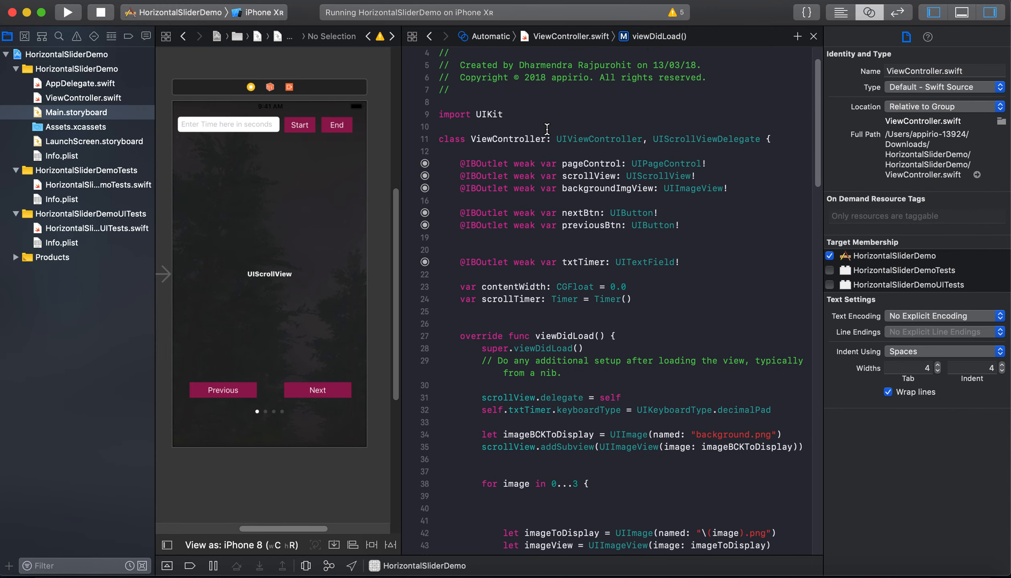
{"action": "double_click", "coordinate": [576, 261]}
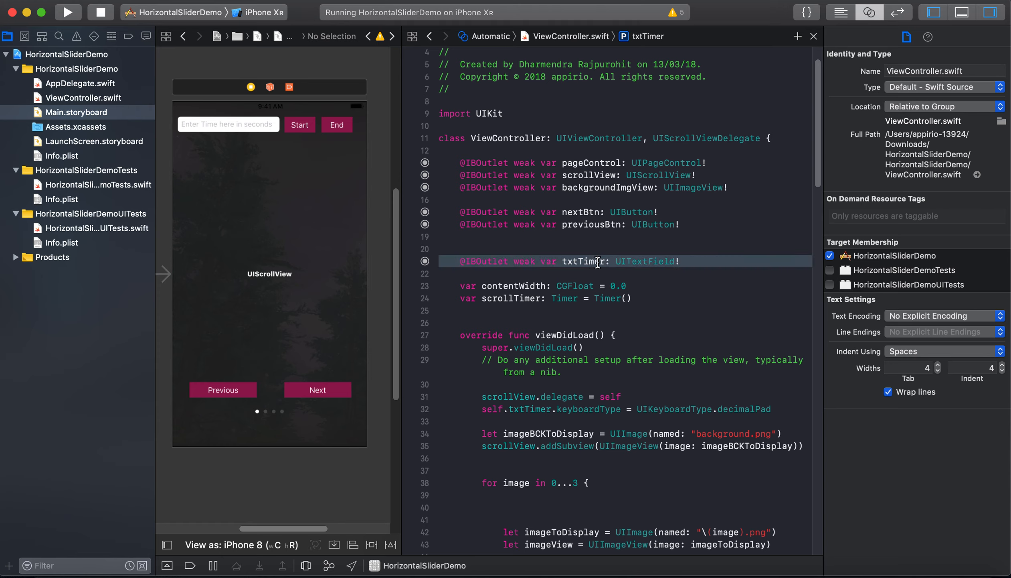
{"action": "mouse_move", "coordinate": [592, 260]}
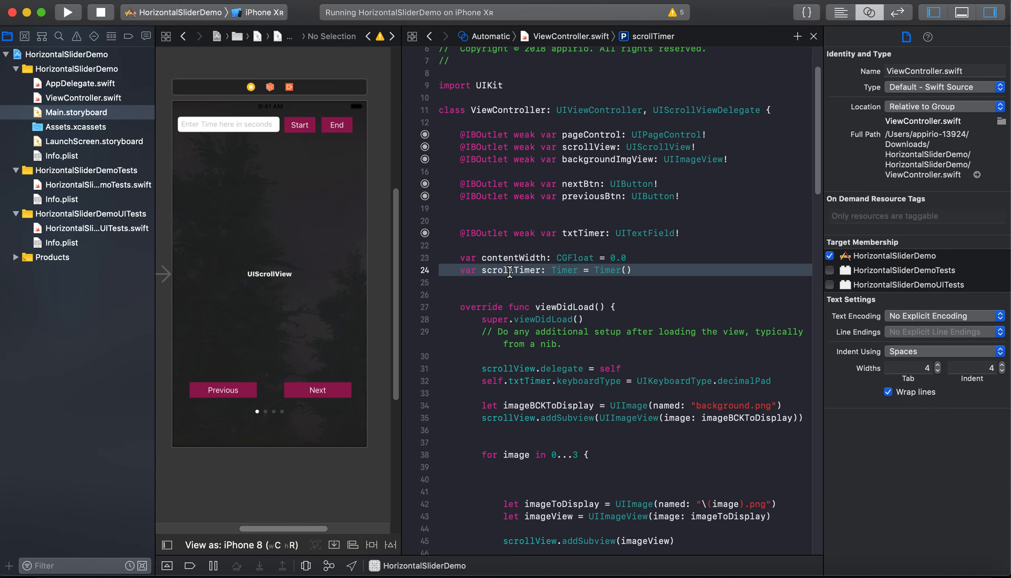
{"action": "double_click", "coordinate": [513, 270]}
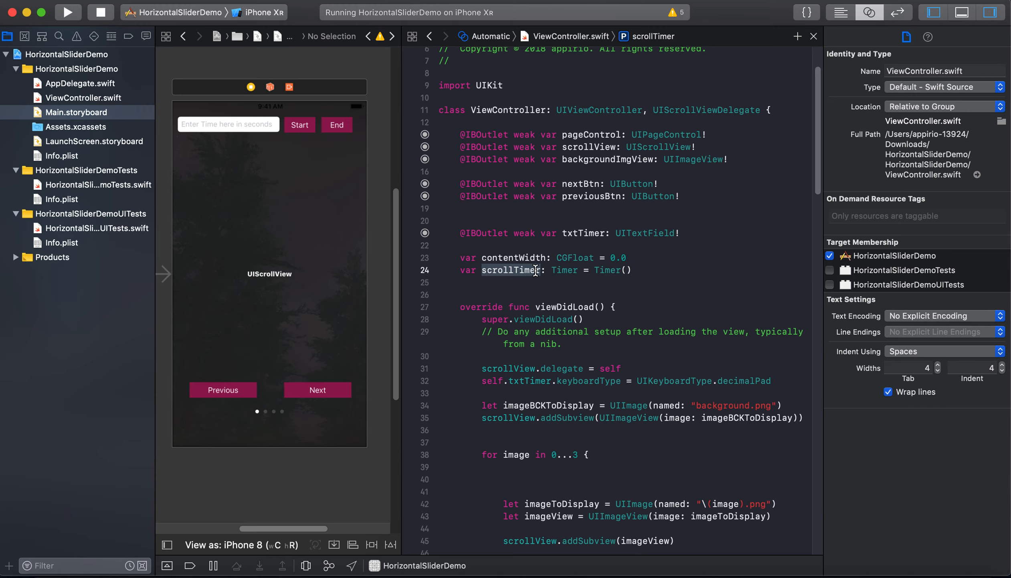
{"action": "scroll", "scroll_direction": "down", "scroll_amount": 3}
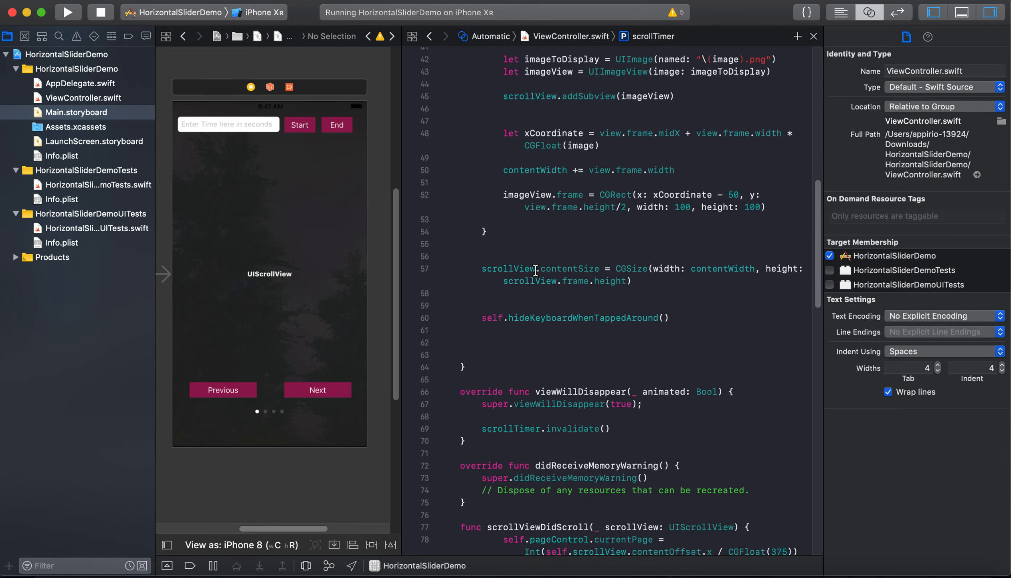
{"action": "scroll", "scroll_direction": "down", "scroll_amount": 3}
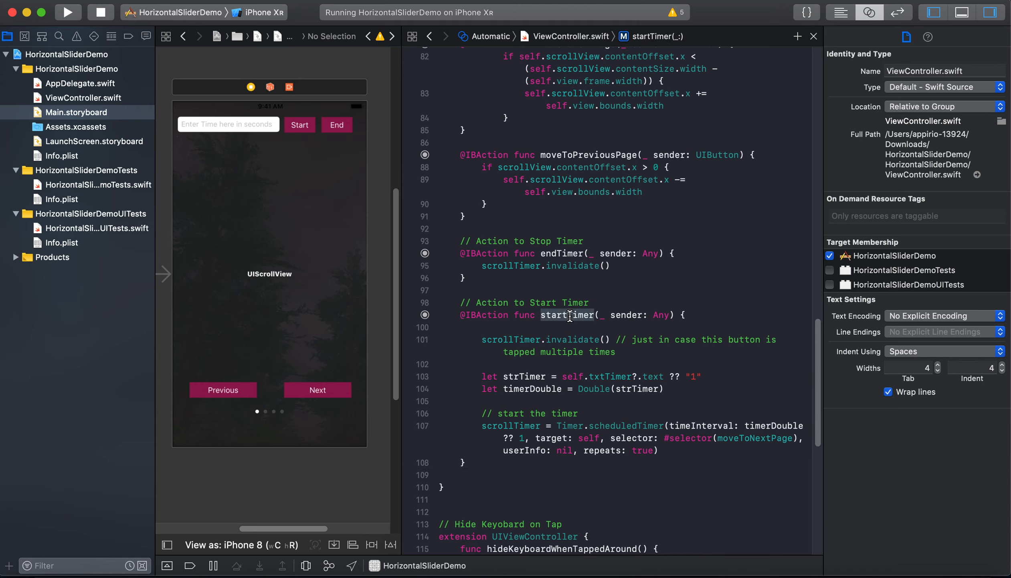
{"action": "mouse_move", "coordinate": [301, 131]}
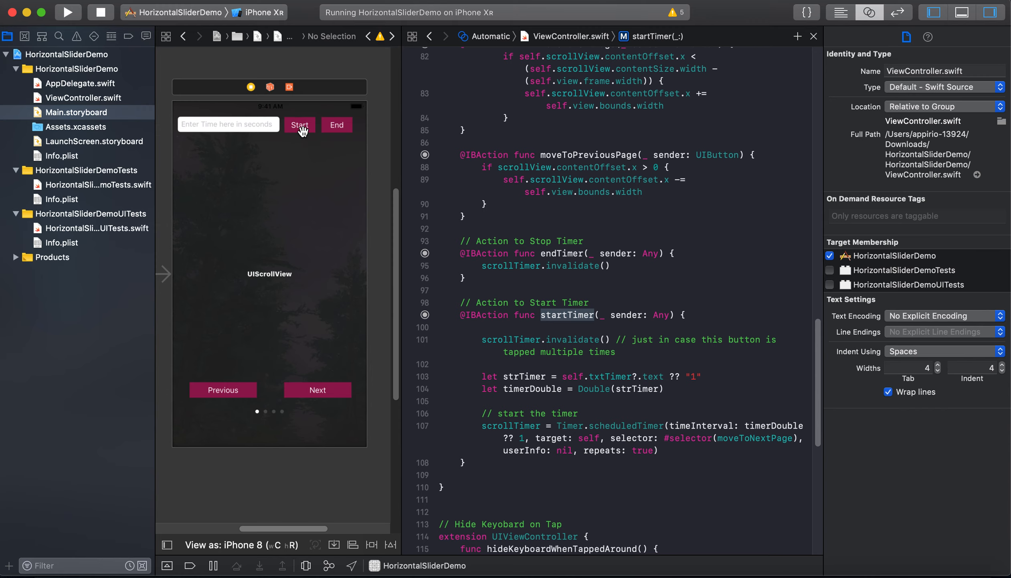
{"action": "mouse_move", "coordinate": [603, 327]}
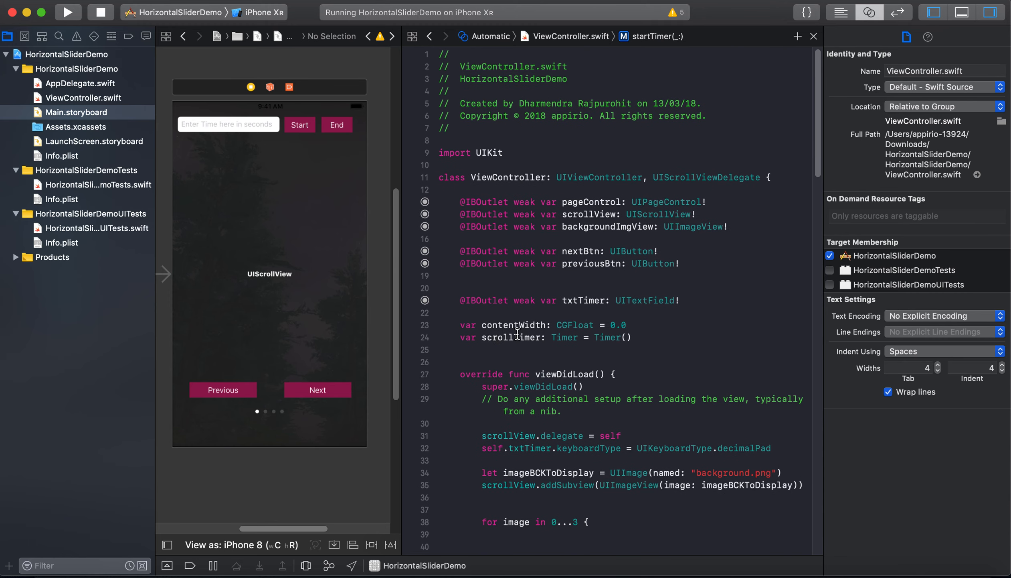
Select scrollTimer and scroll down past viewDidLoad to the startTimer and endTimer actions
{"action": "double_click", "coordinate": [511, 337]}
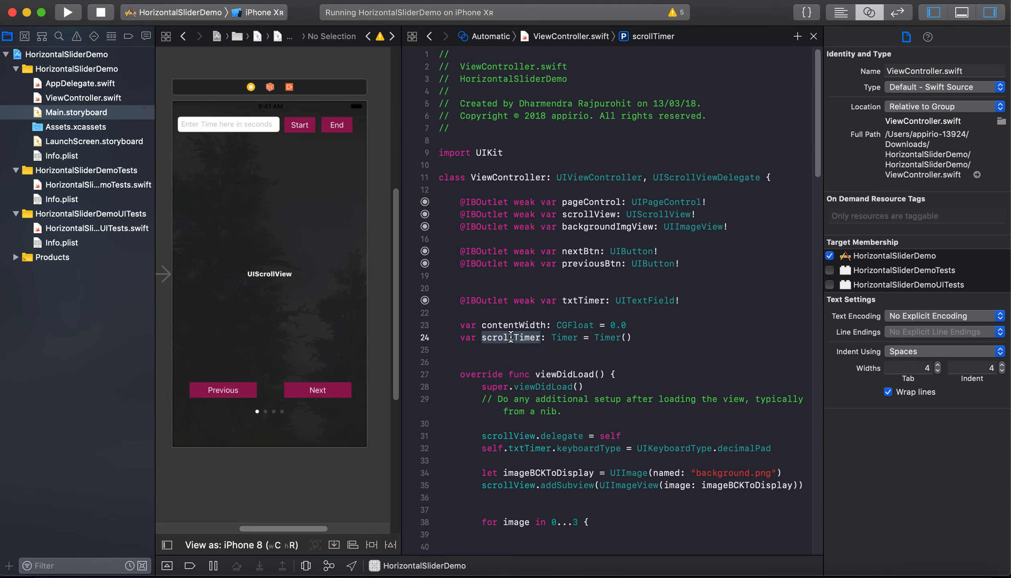
{"action": "scroll", "scroll_direction": "down", "scroll_amount": 3}
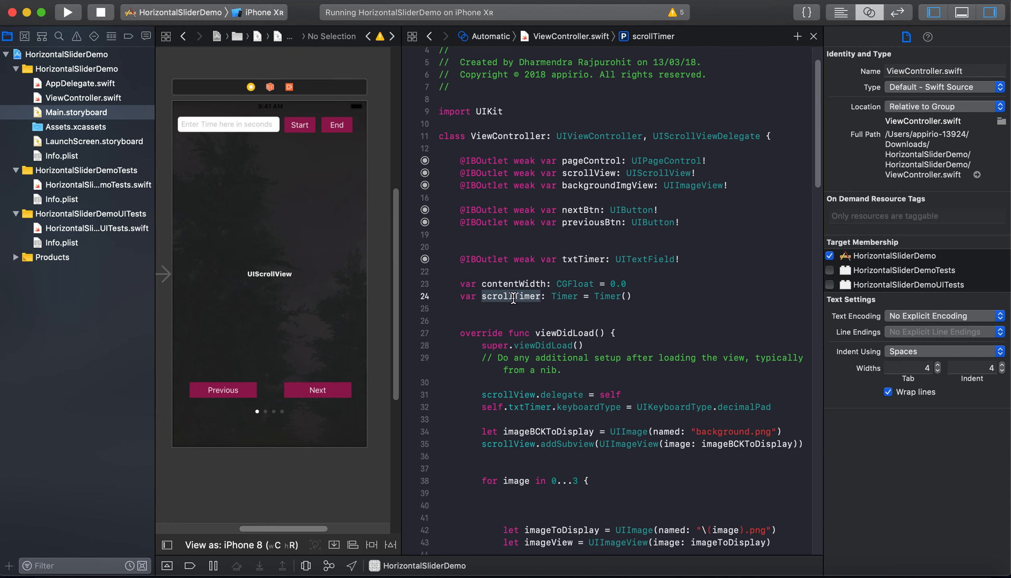
{"action": "scroll", "scroll_direction": "down", "scroll_amount": 3}
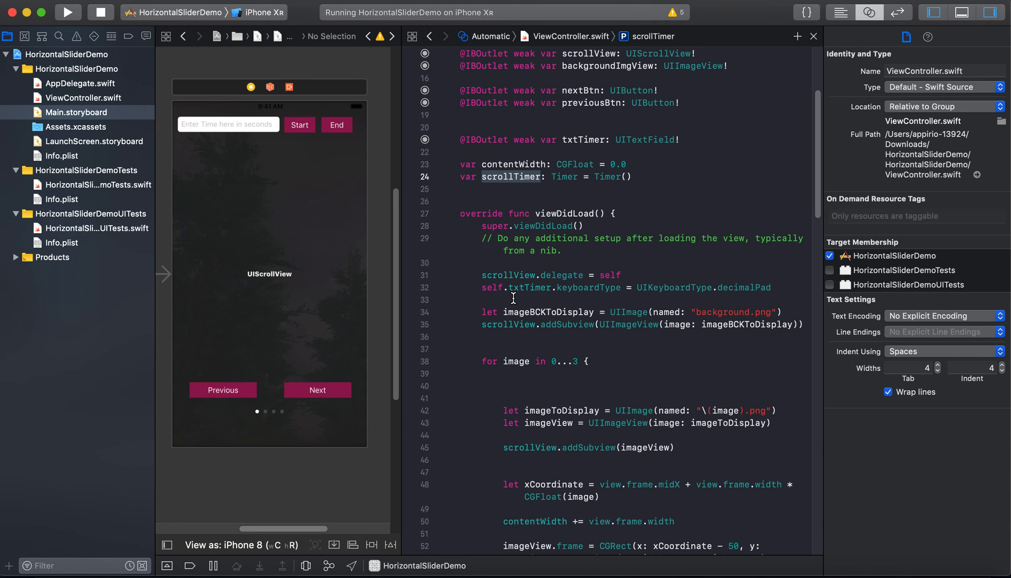
{"action": "scroll", "scroll_direction": "down", "scroll_amount": 3}
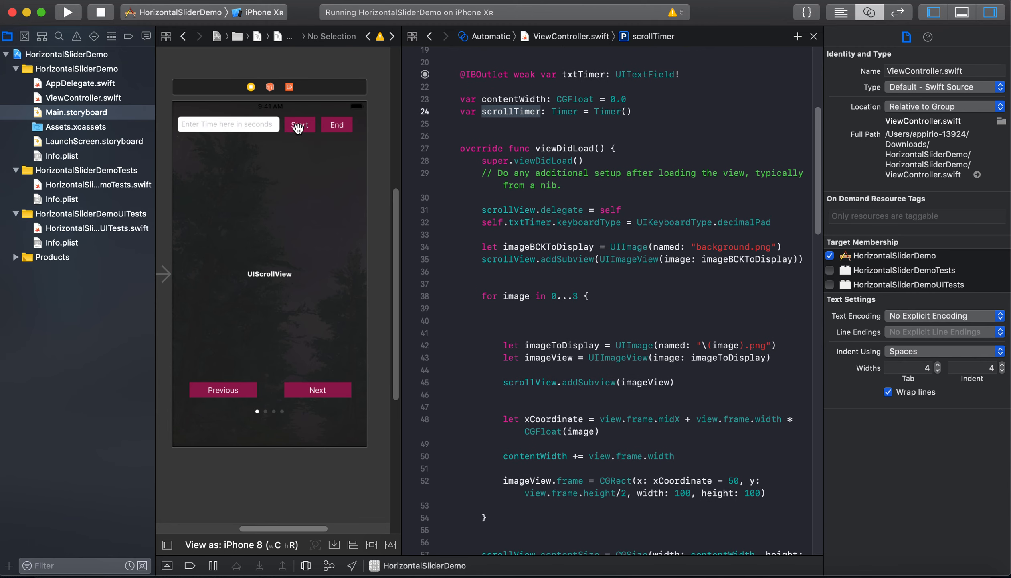
{"action": "scroll", "scroll_direction": "down", "scroll_amount": 3}
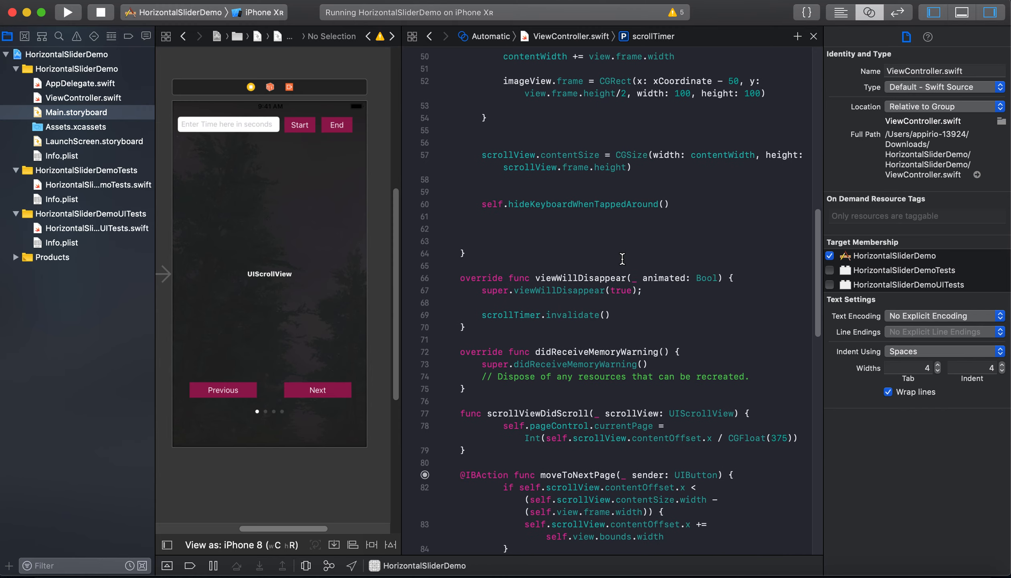
{"action": "scroll", "scroll_direction": "down", "scroll_amount": 3}
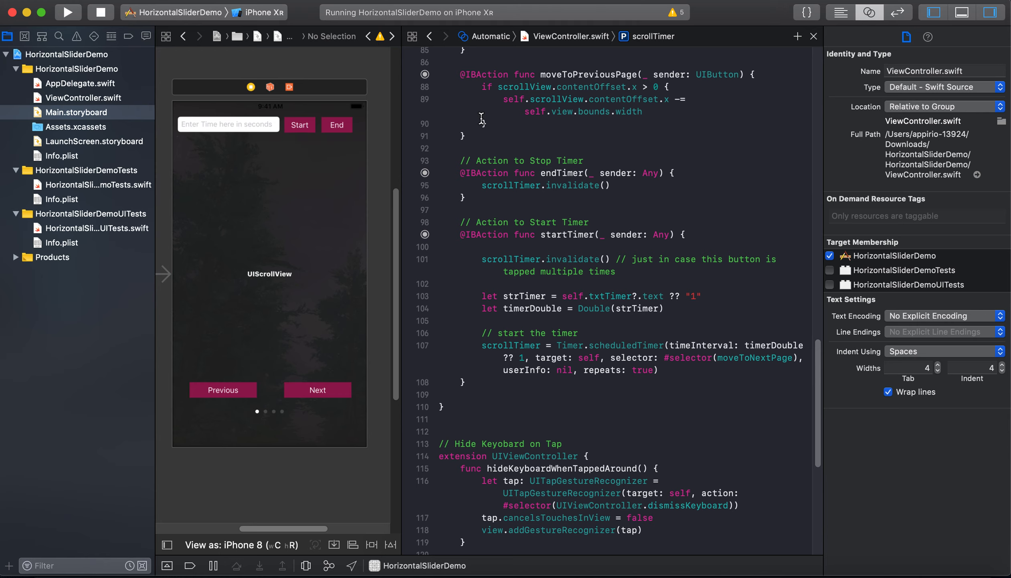
{"action": "double_click", "coordinate": [567, 234]}
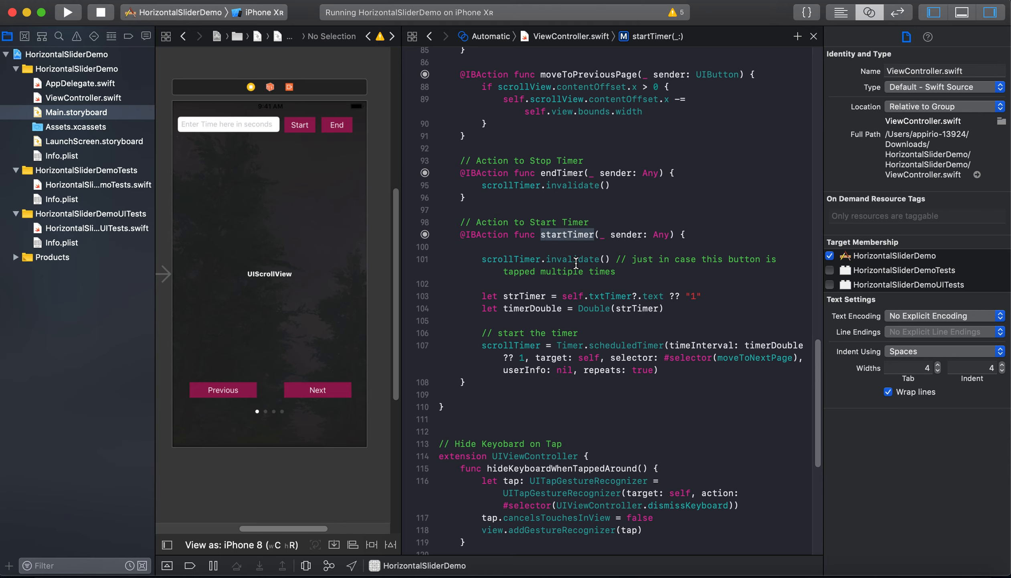
{"action": "double_click", "coordinate": [510, 259]}
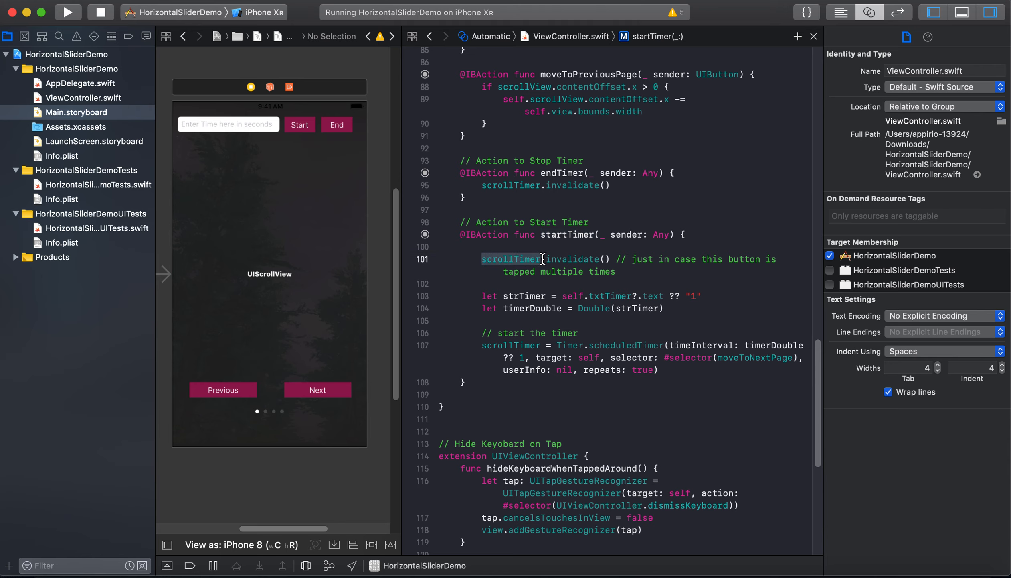
{"action": "double_click", "coordinate": [573, 259]}
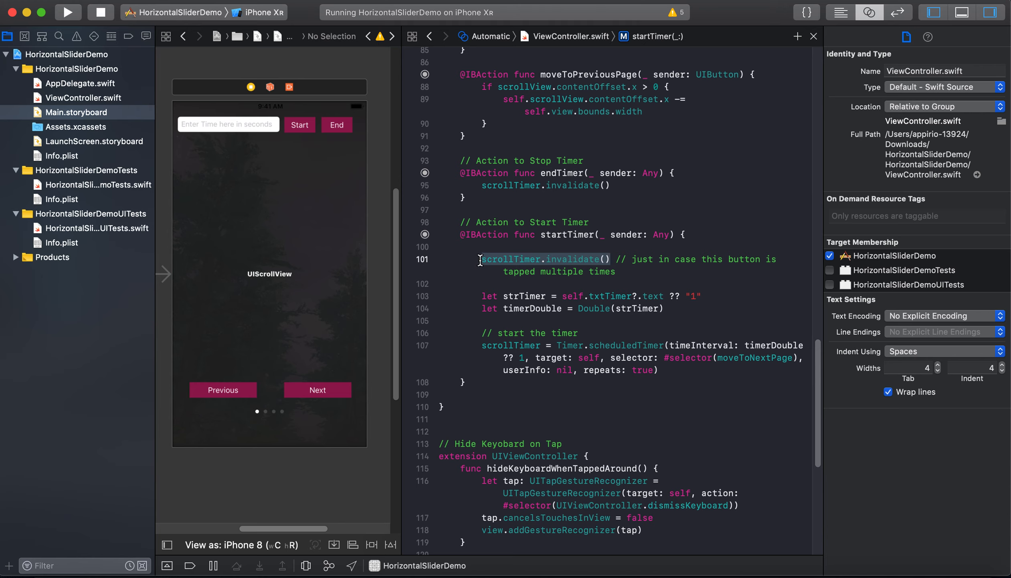
{"action": "double_click", "coordinate": [511, 259]}
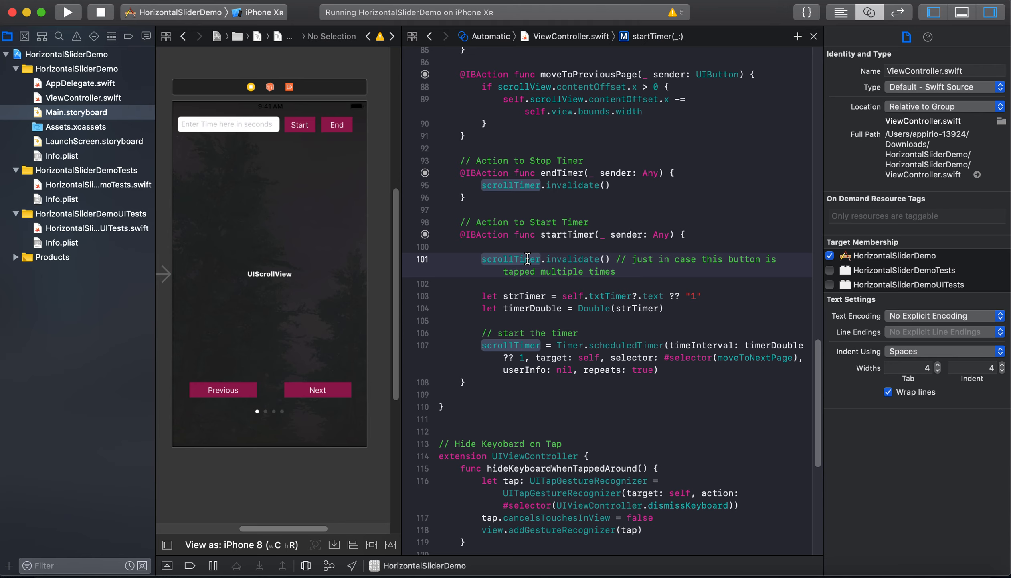
{"action": "left_click", "coordinate": [616, 272]}
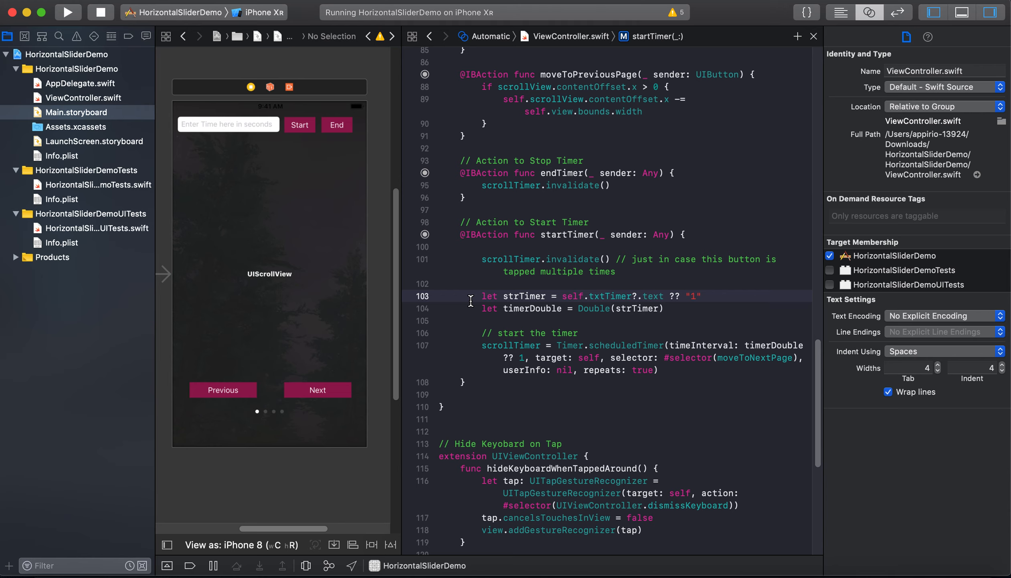
{"action": "double_click", "coordinate": [525, 296]}
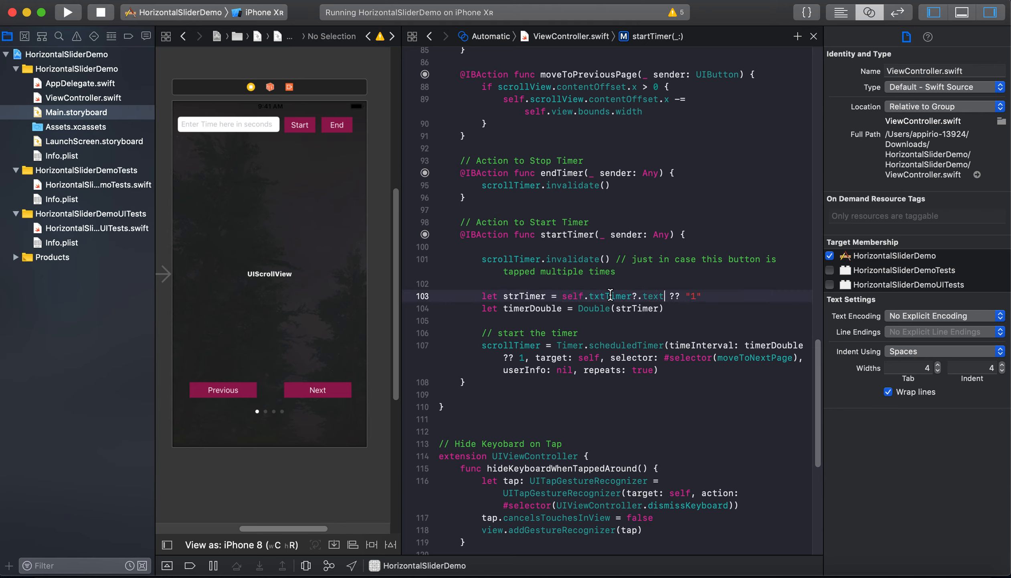
{"action": "double_click", "coordinate": [524, 295]}
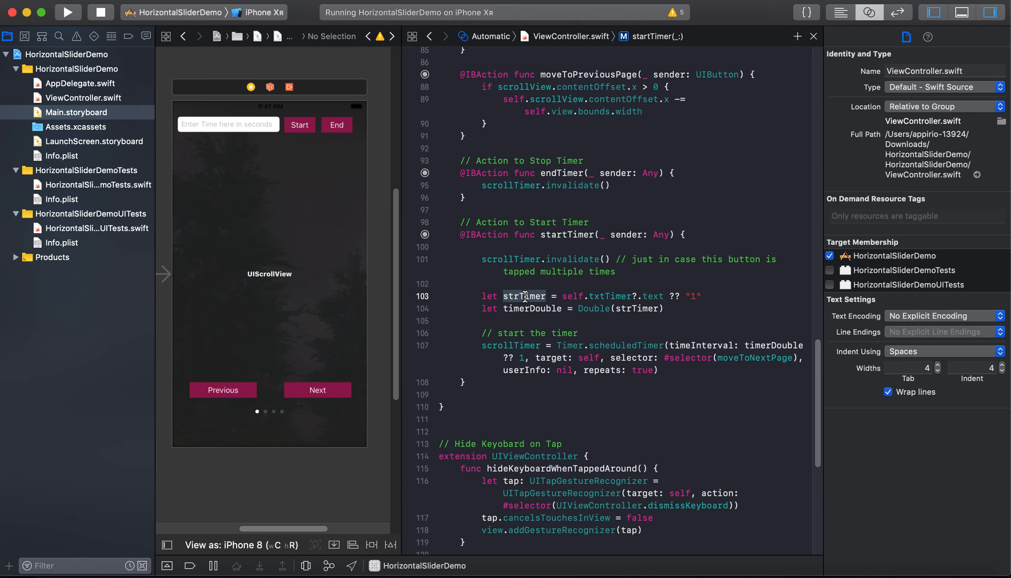
{"action": "mouse_move", "coordinate": [545, 295]}
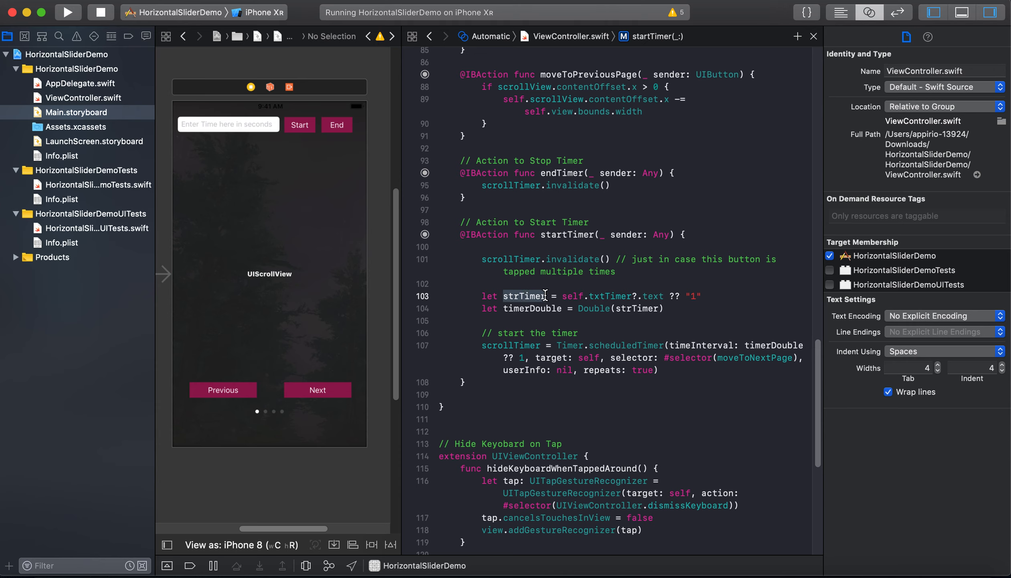
{"action": "double_click", "coordinate": [637, 308]}
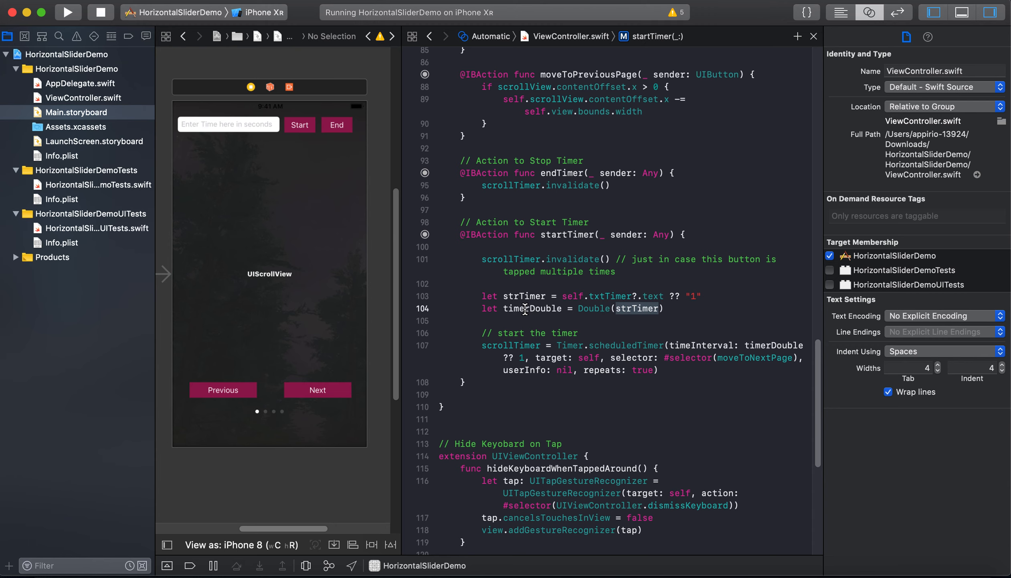
{"action": "scroll", "scroll_direction": "down", "scroll_amount": 3}
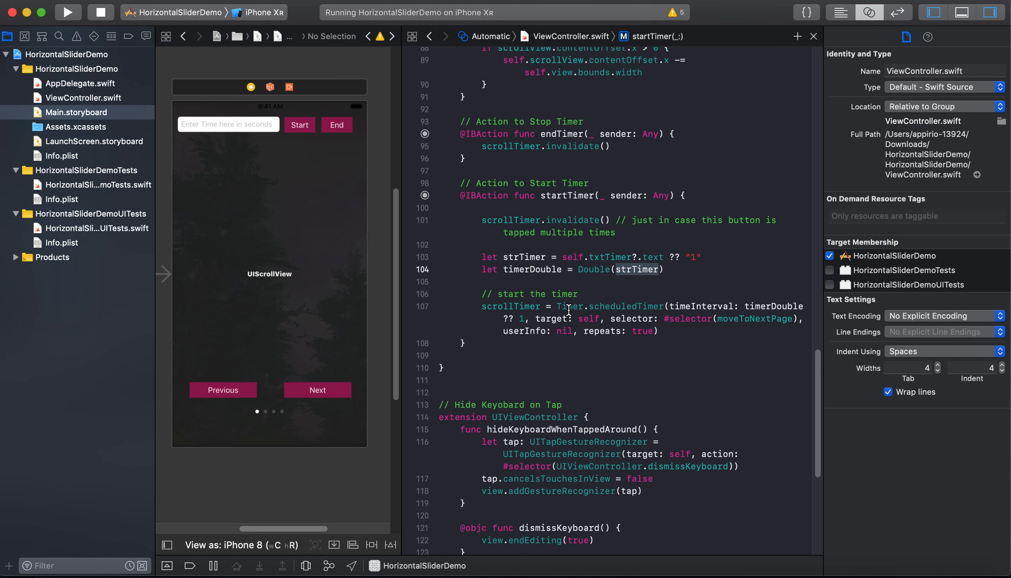
{"action": "mouse_move", "coordinate": [611, 309]}
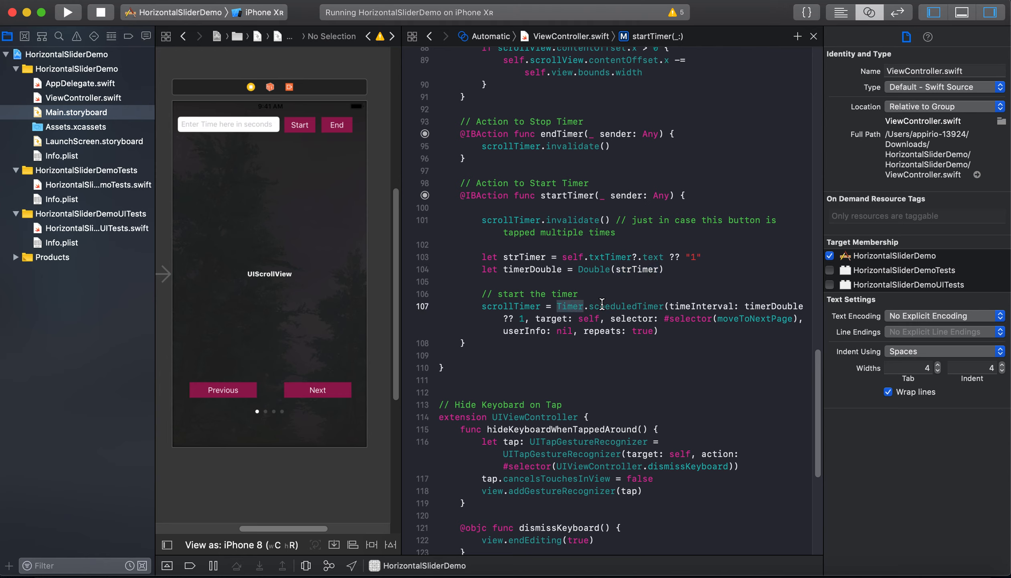
{"action": "double_click", "coordinate": [626, 305]}
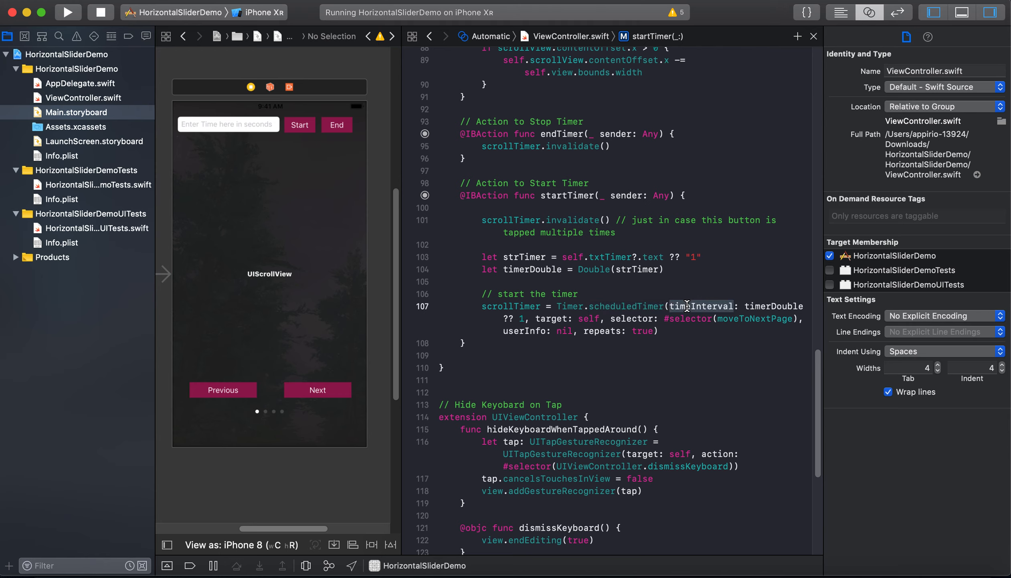
{"action": "mouse_move", "coordinate": [764, 306]}
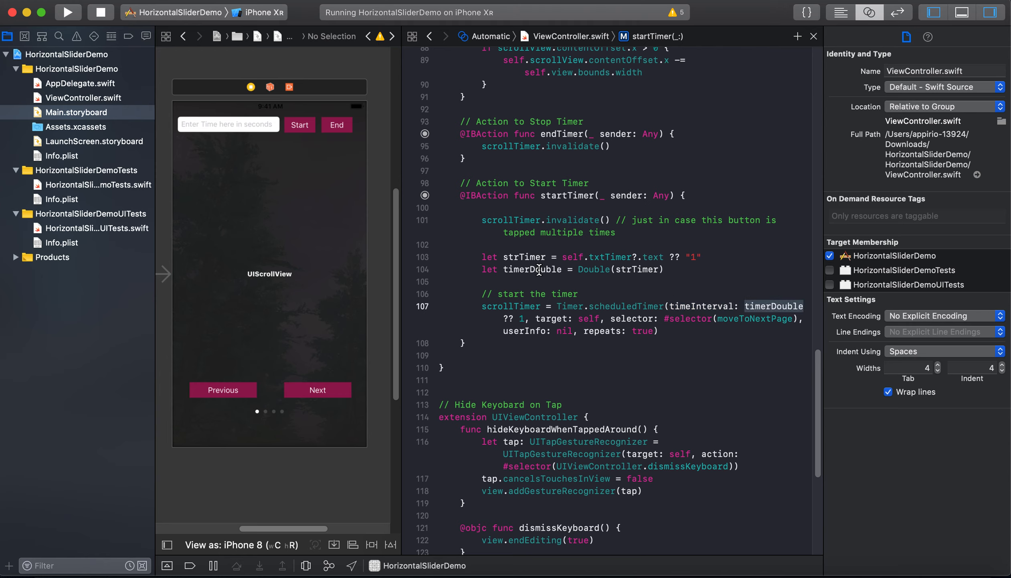
{"action": "mouse_move", "coordinate": [525, 263]}
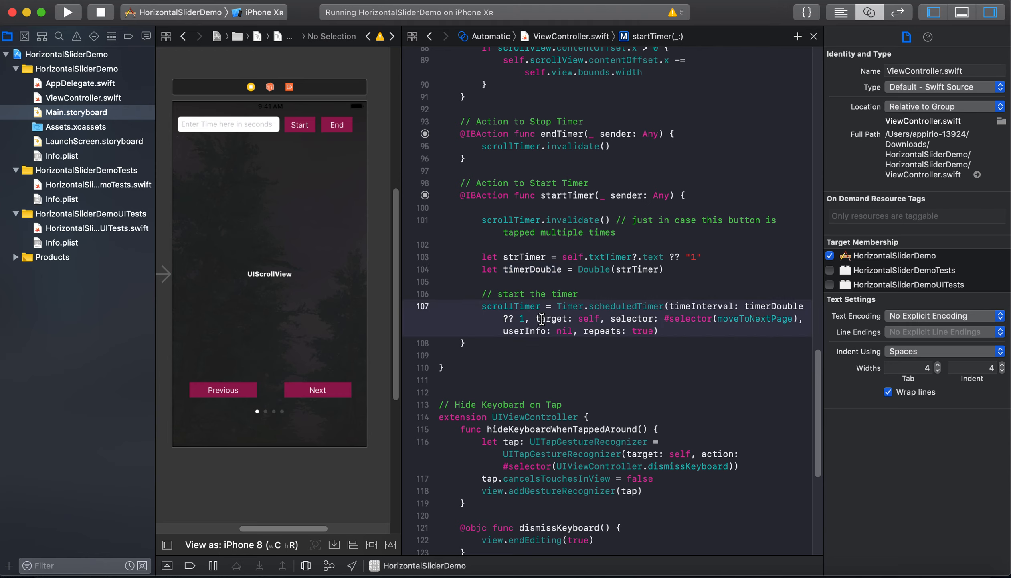
{"action": "double_click", "coordinate": [588, 318]}
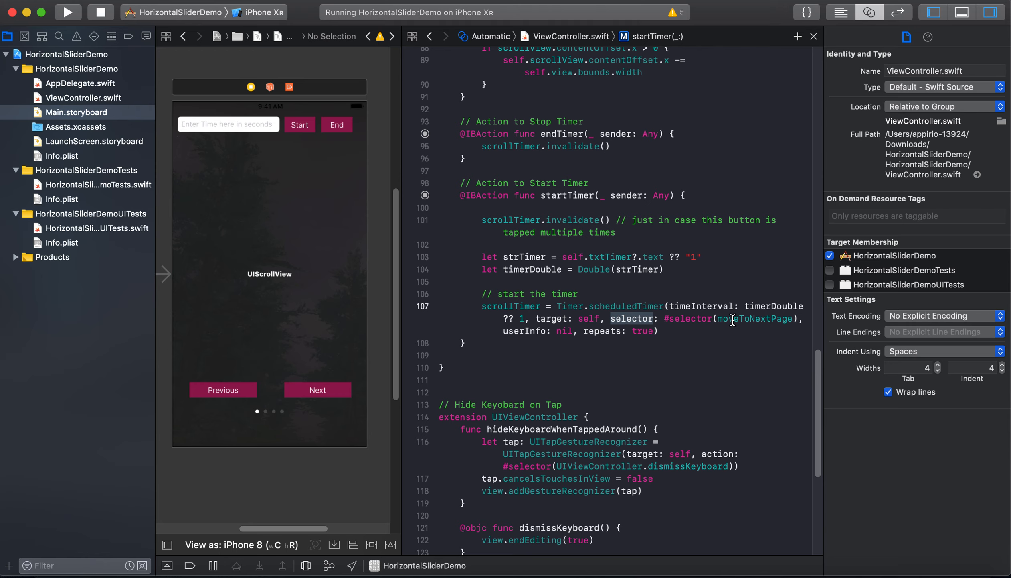
{"action": "double_click", "coordinate": [754, 318]}
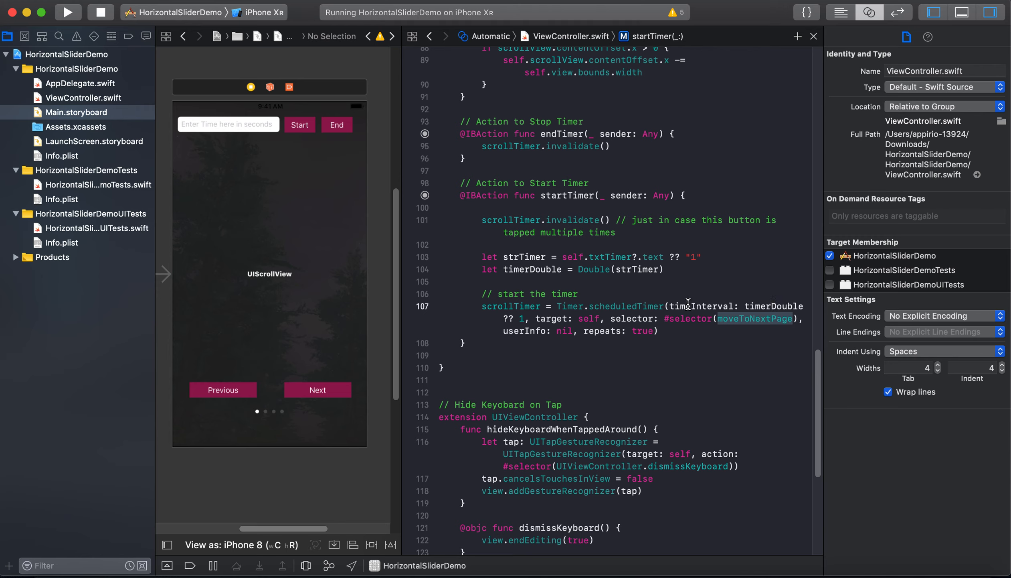
{"action": "mouse_move", "coordinate": [751, 305]}
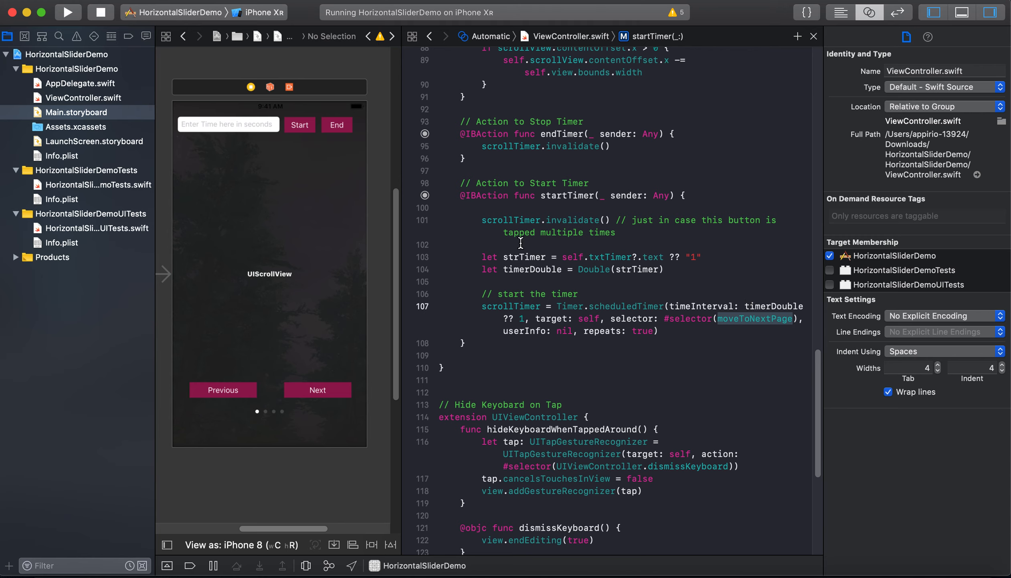
{"action": "mouse_move", "coordinate": [530, 245]}
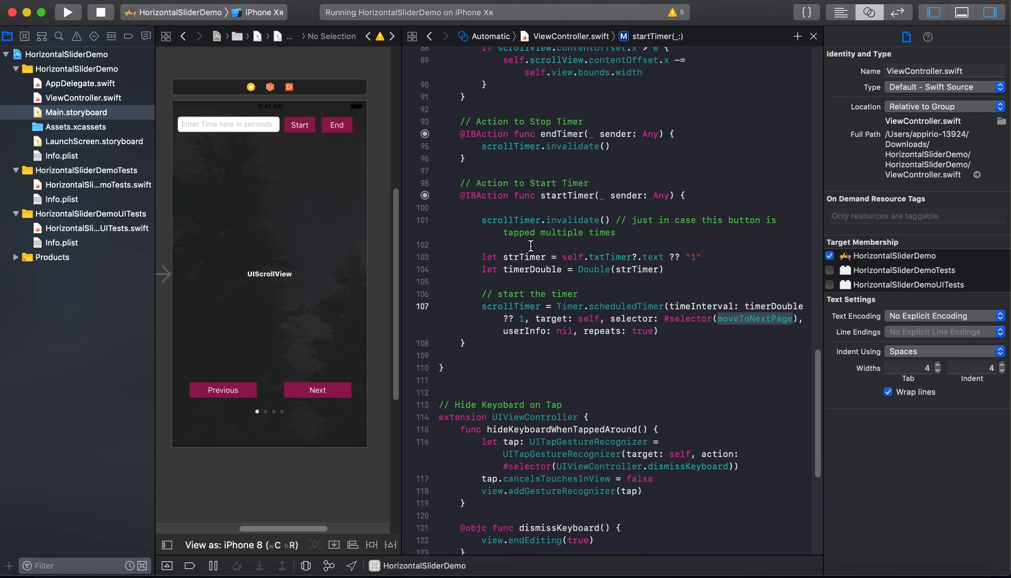
{"action": "mouse_move", "coordinate": [604, 311]}
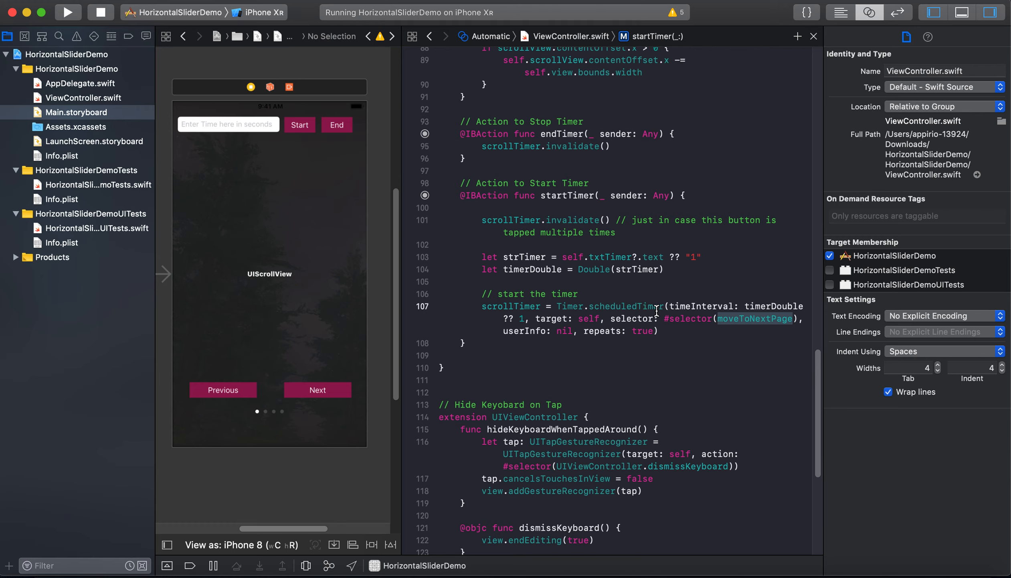
{"action": "mouse_move", "coordinate": [656, 309]}
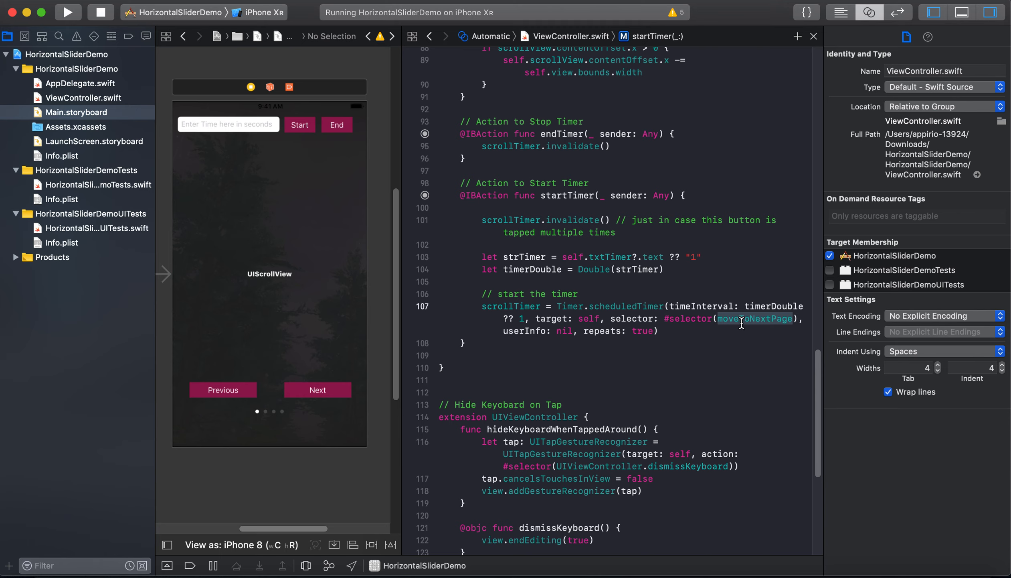
{"action": "mouse_move", "coordinate": [600, 306]}
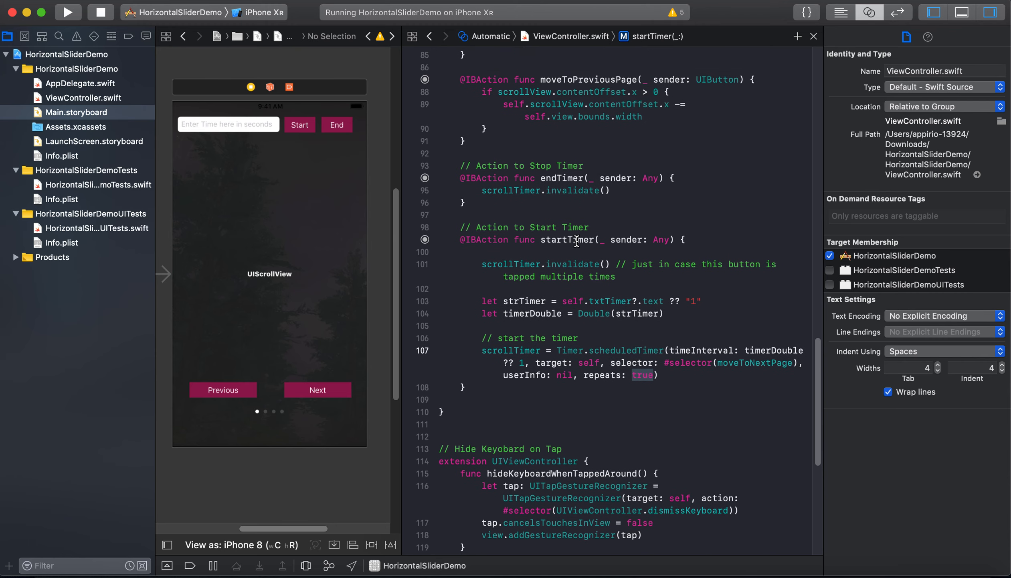
{"action": "double_click", "coordinate": [568, 239]}
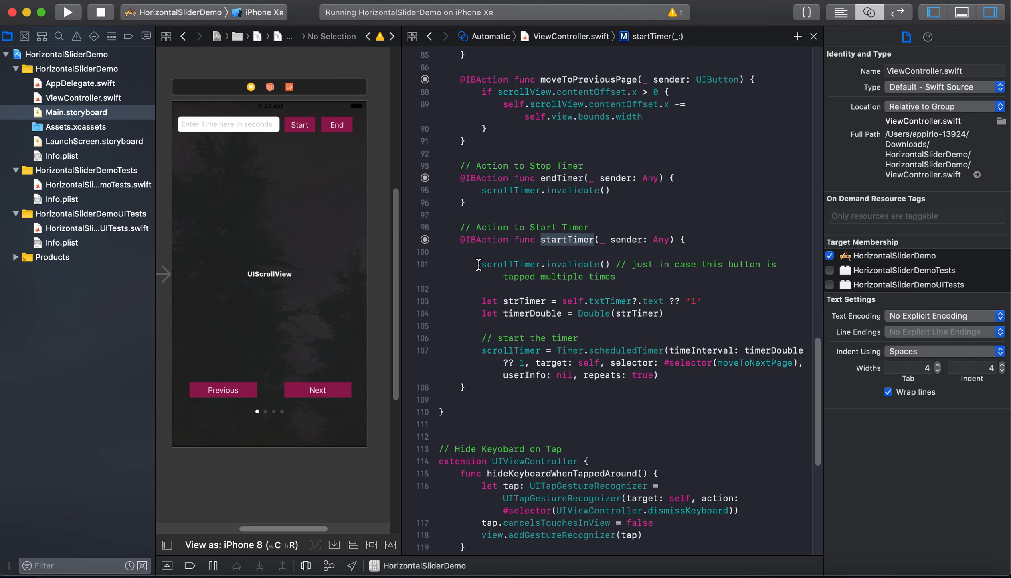
{"action": "left_click_drag", "start_coordinate": [478, 264], "coordinate": [681, 369]}
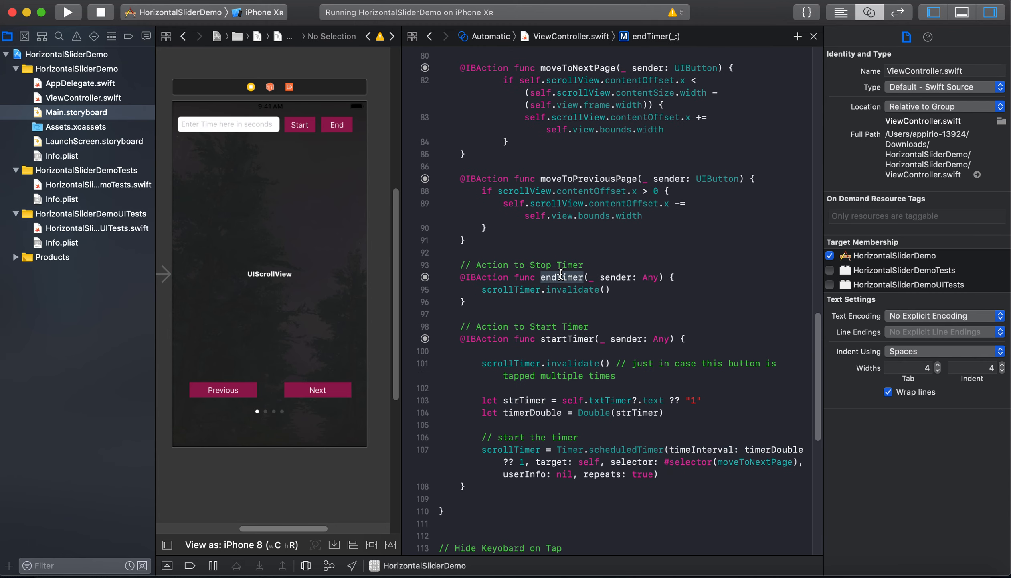
{"action": "double_click", "coordinate": [496, 289]}
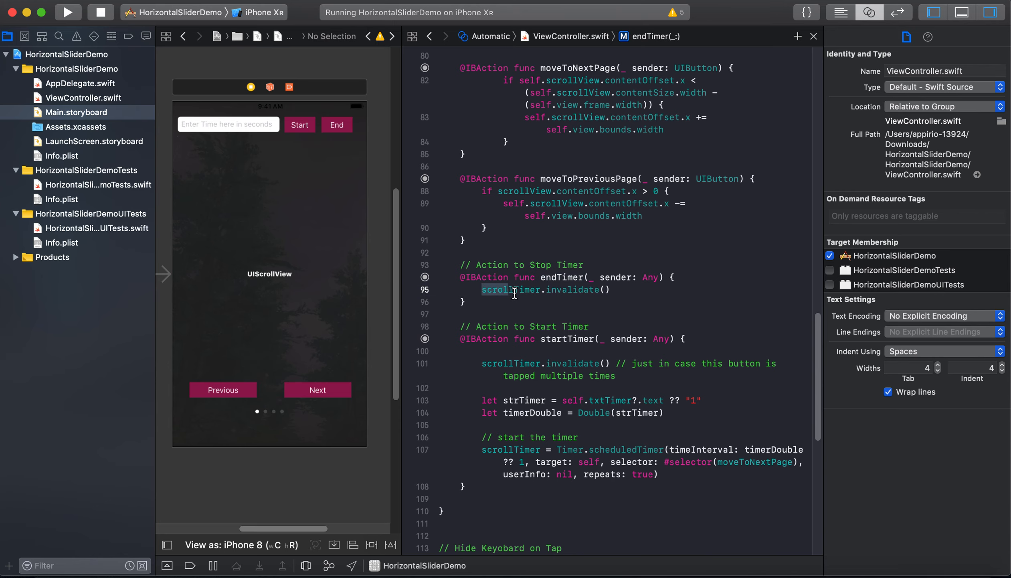
{"action": "left_click", "coordinate": [671, 289]}
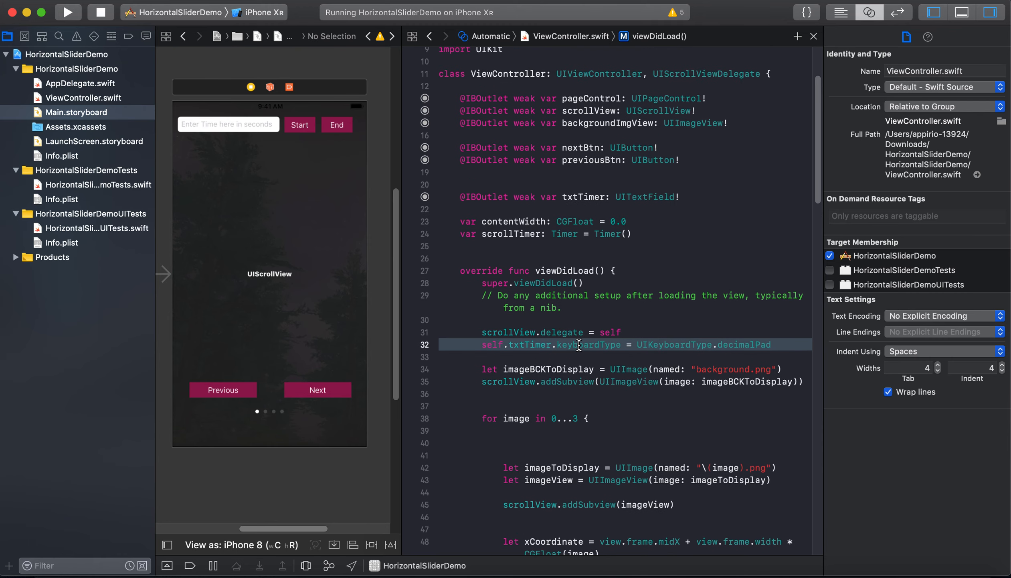
{"action": "double_click", "coordinate": [589, 344]}
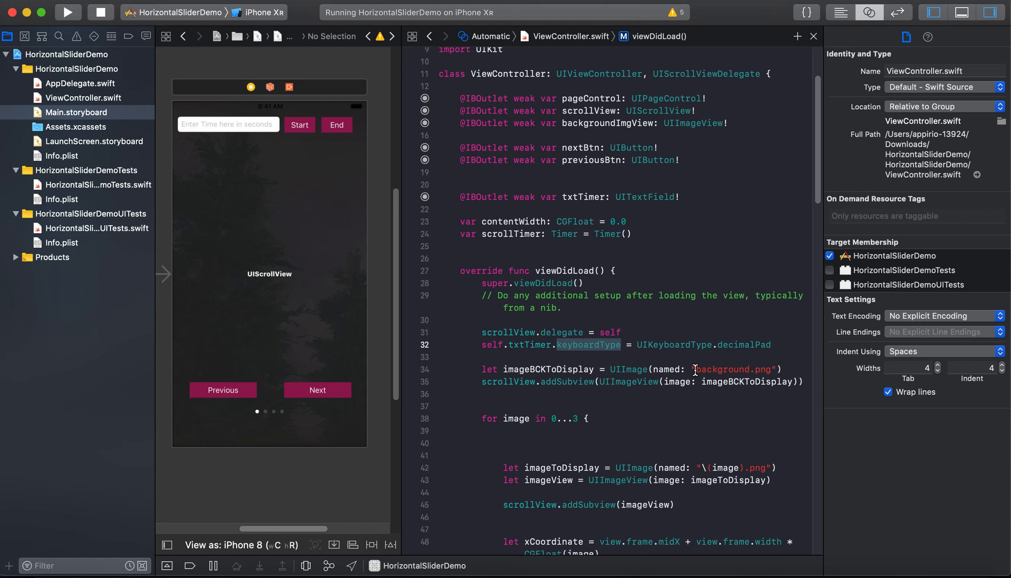
{"action": "mouse_move", "coordinate": [737, 372]}
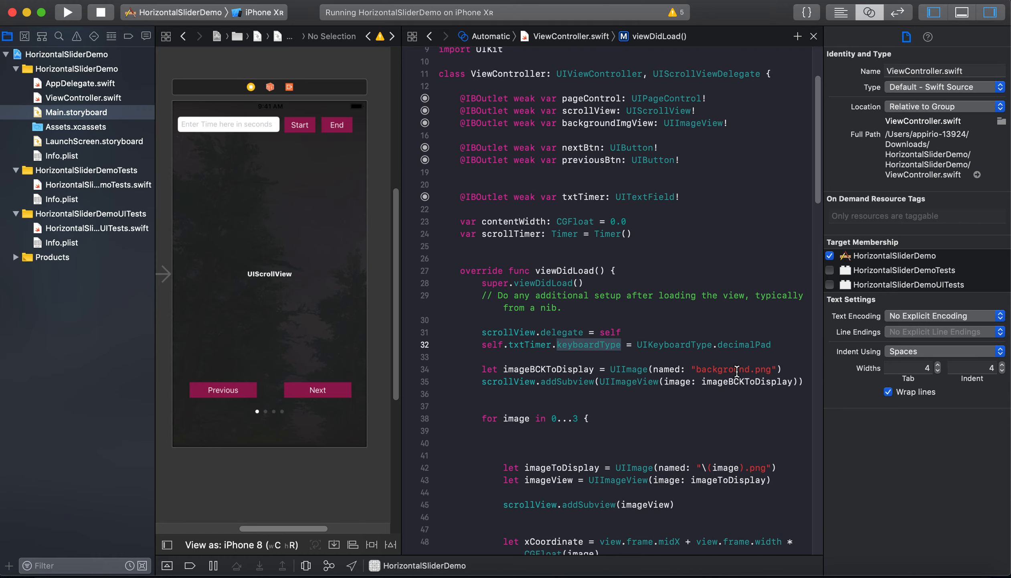
{"action": "mouse_move", "coordinate": [749, 346]}
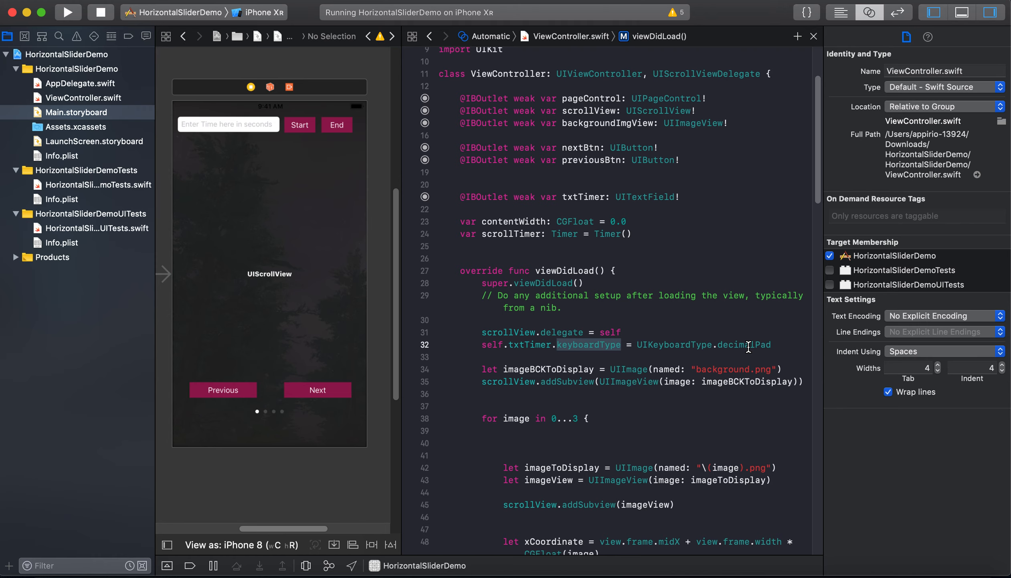
{"action": "mouse_move", "coordinate": [739, 353]}
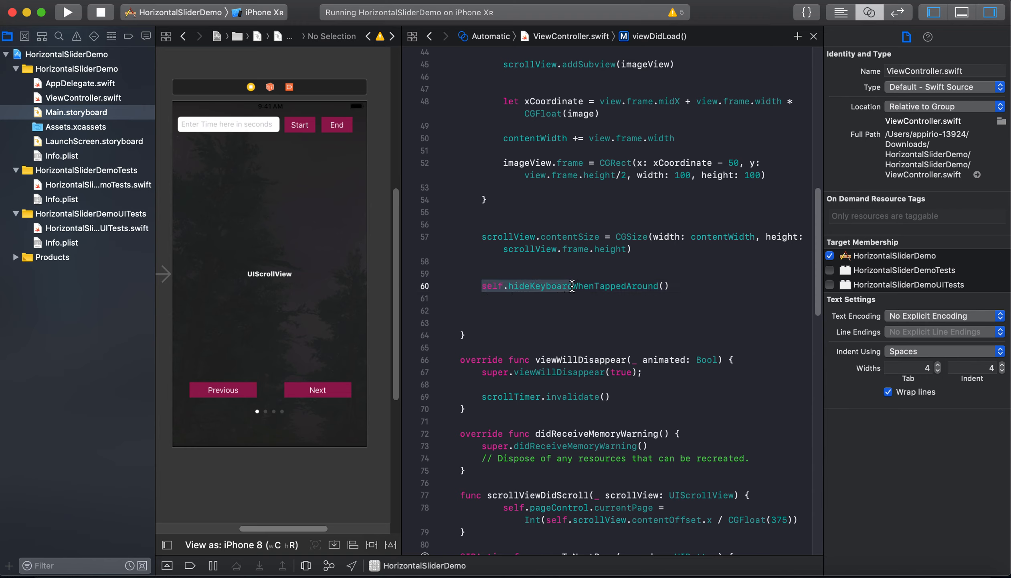
{"action": "mouse_move", "coordinate": [673, 310]}
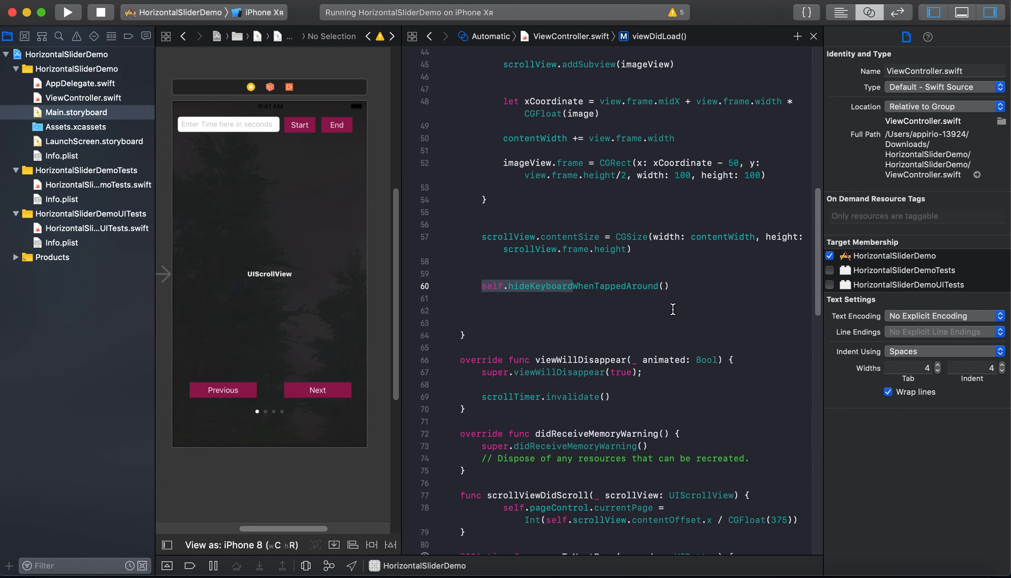
{"action": "scroll", "scroll_direction": "down", "scroll_amount": 3}
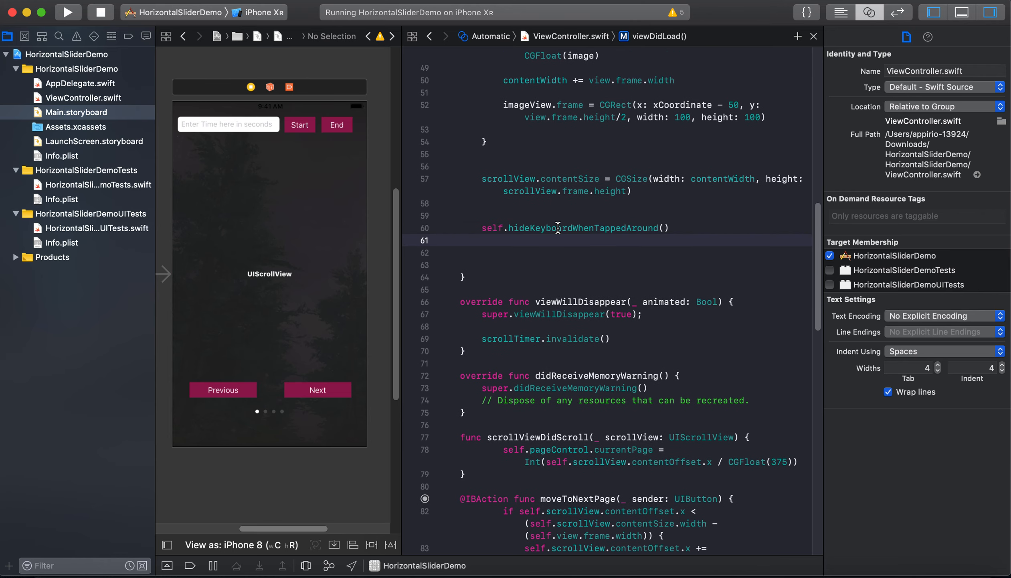
{"action": "double_click", "coordinate": [582, 227]}
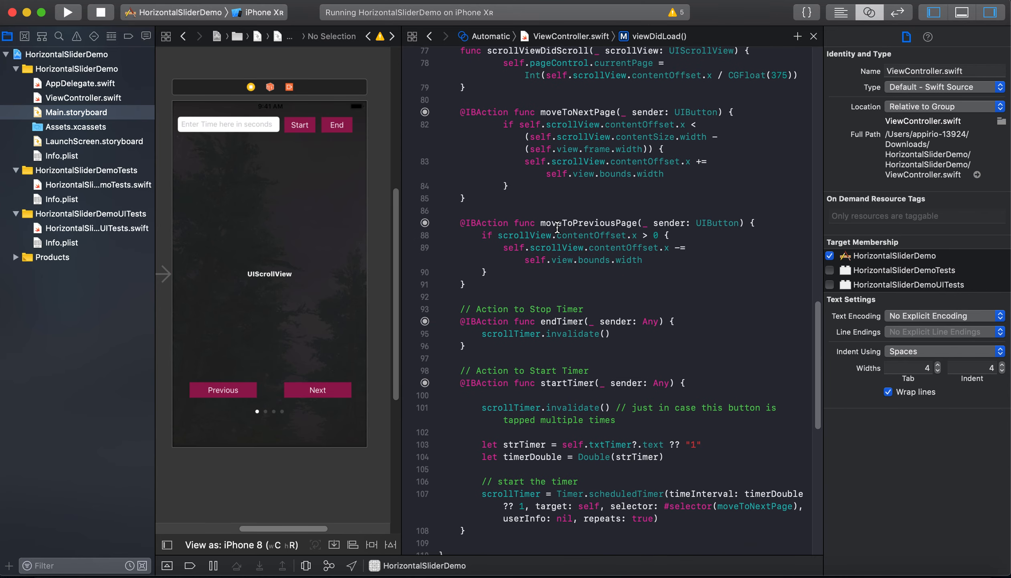
{"action": "scroll", "scroll_direction": "down", "scroll_amount": 3}
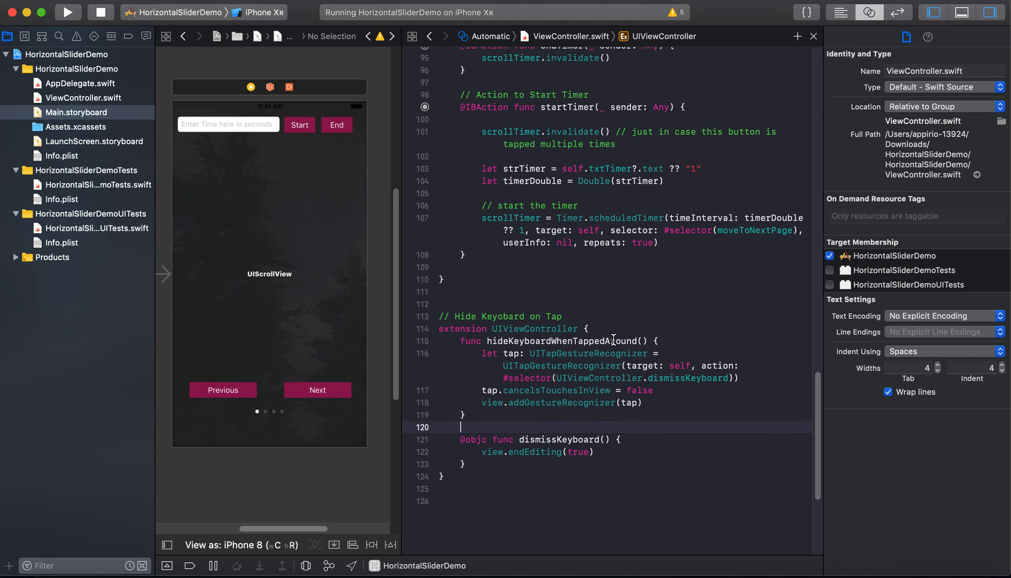
{"action": "double_click", "coordinate": [561, 341]}
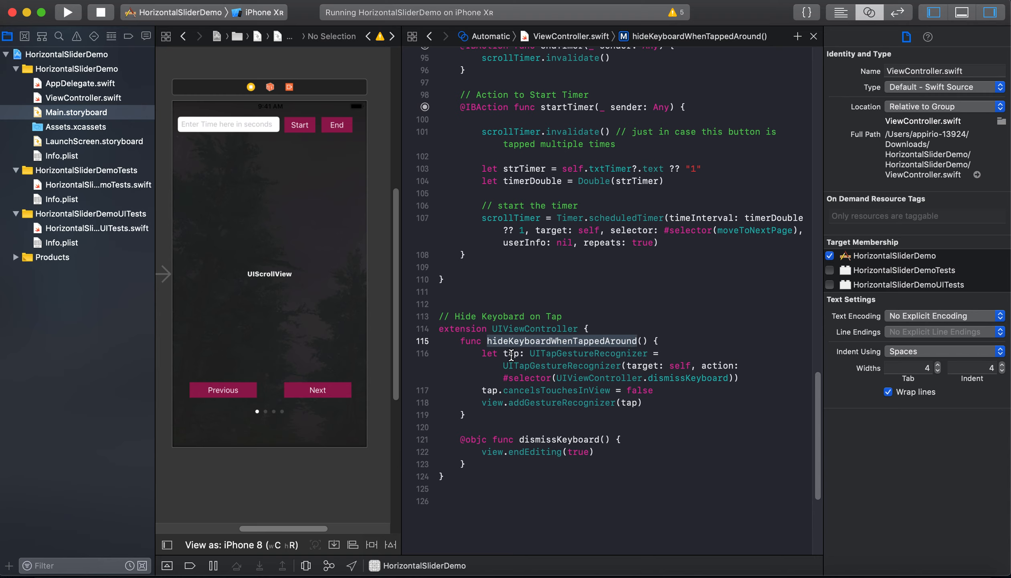
{"action": "double_click", "coordinate": [512, 353]}
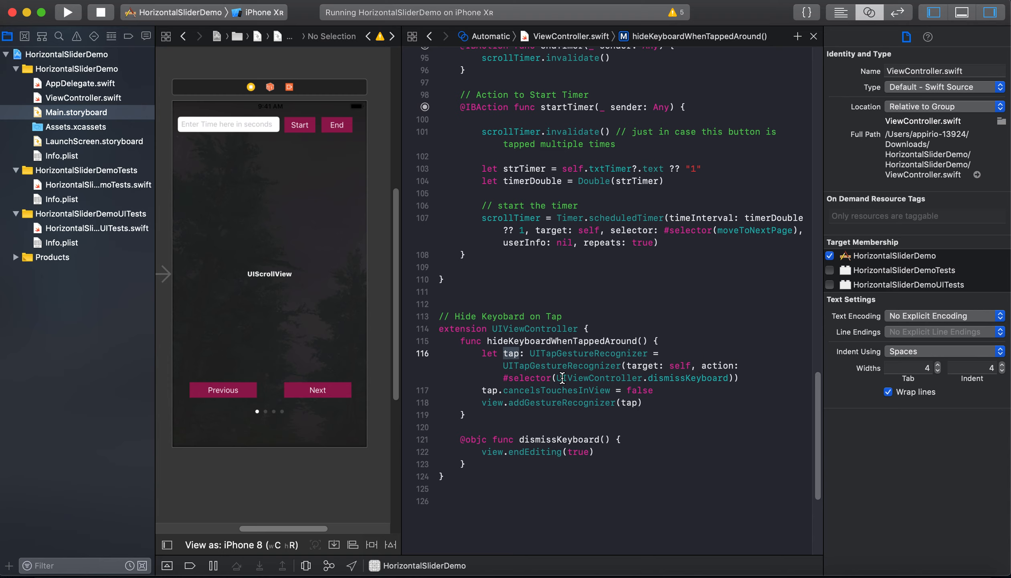
{"action": "double_click", "coordinate": [603, 377]}
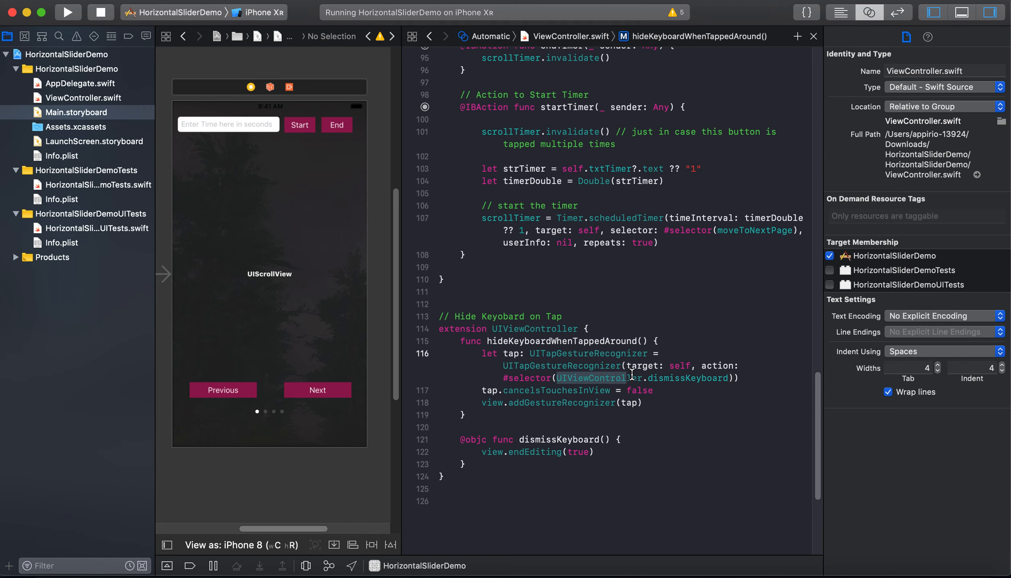
{"action": "double_click", "coordinate": [694, 377]}
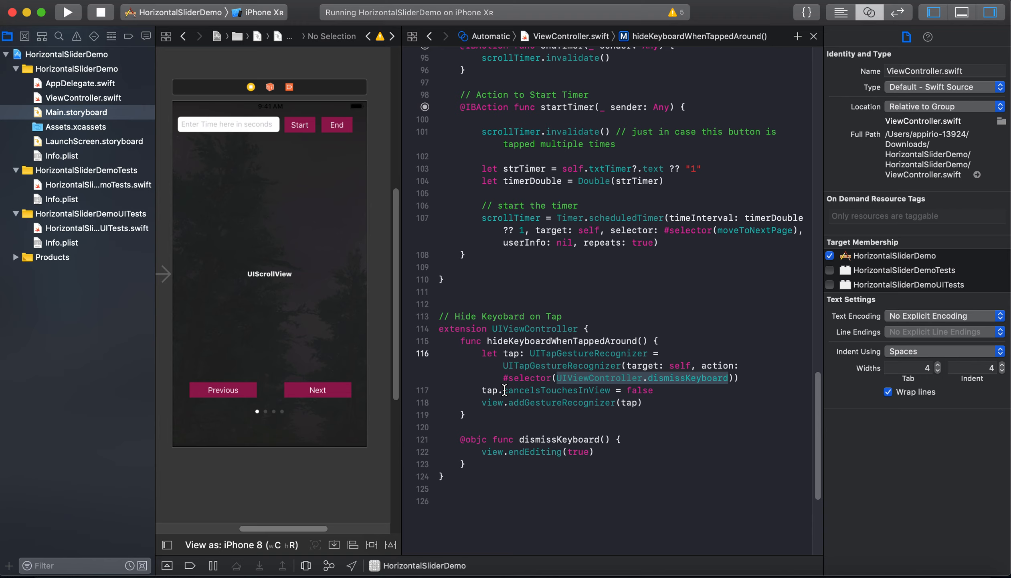
{"action": "mouse_move", "coordinate": [507, 471]}
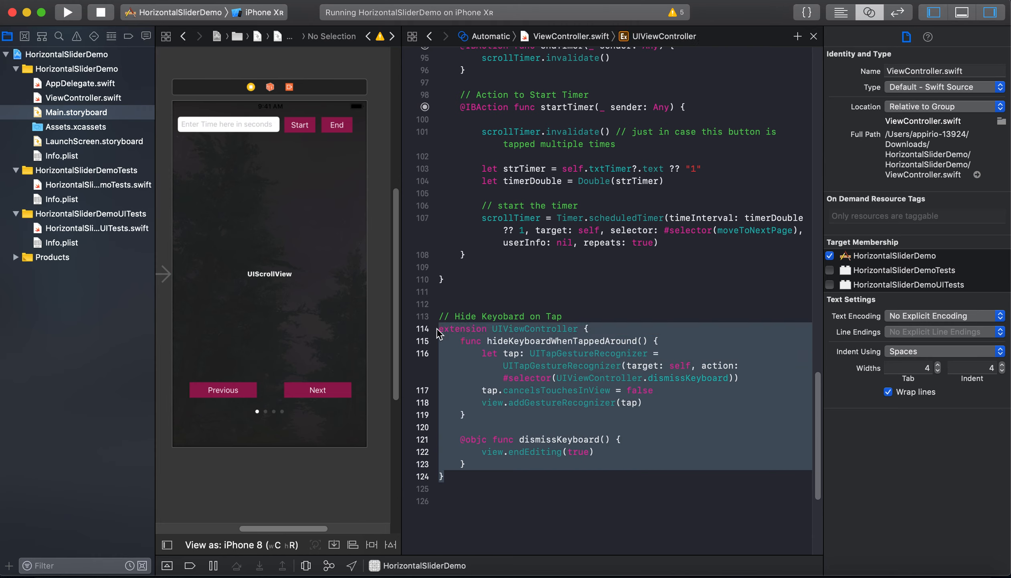
{"action": "mouse_move", "coordinate": [627, 273]}
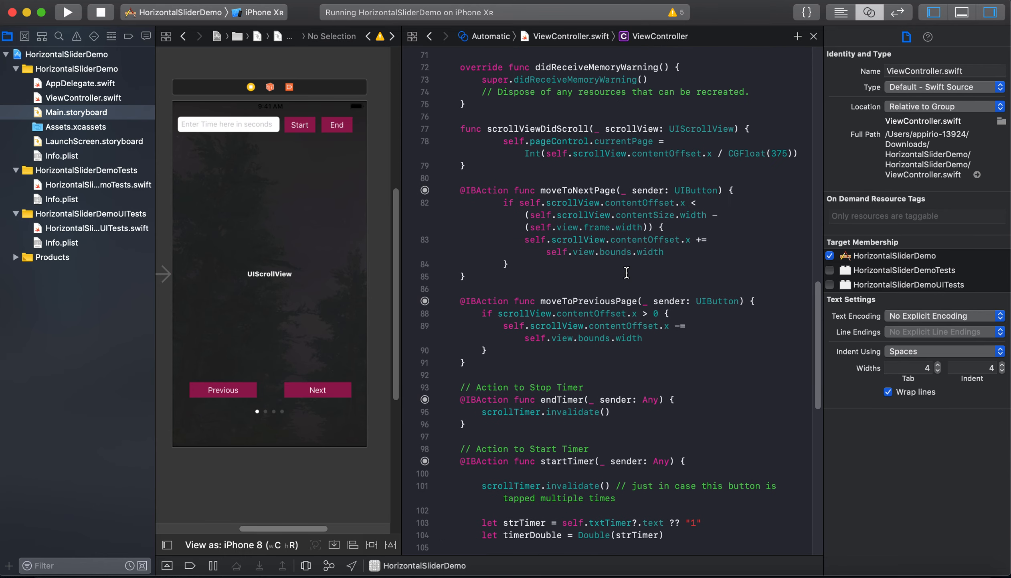
{"action": "scroll", "scroll_direction": "down", "scroll_amount": 3}
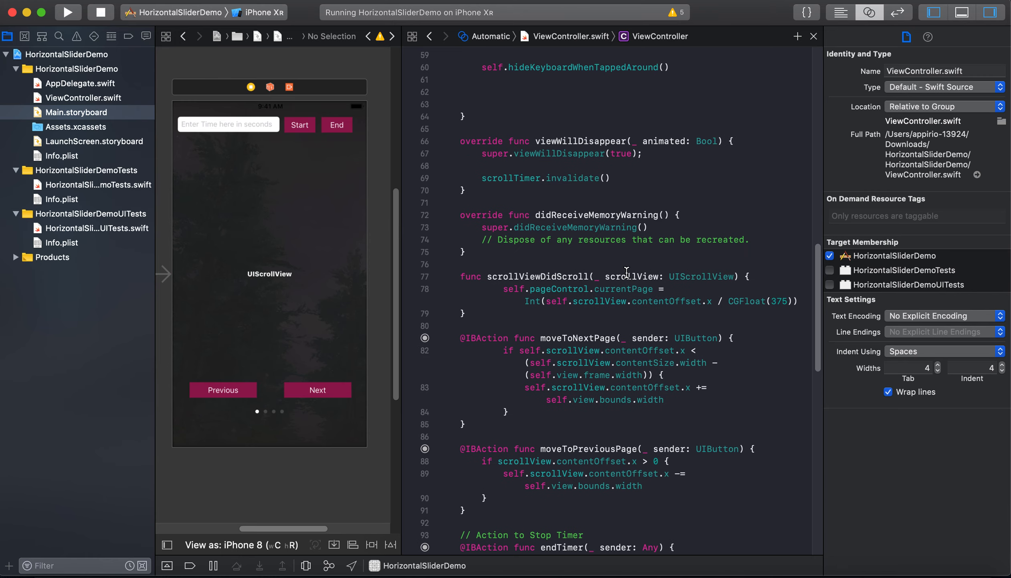
{"action": "scroll", "scroll_direction": "up", "scroll_amount": 3}
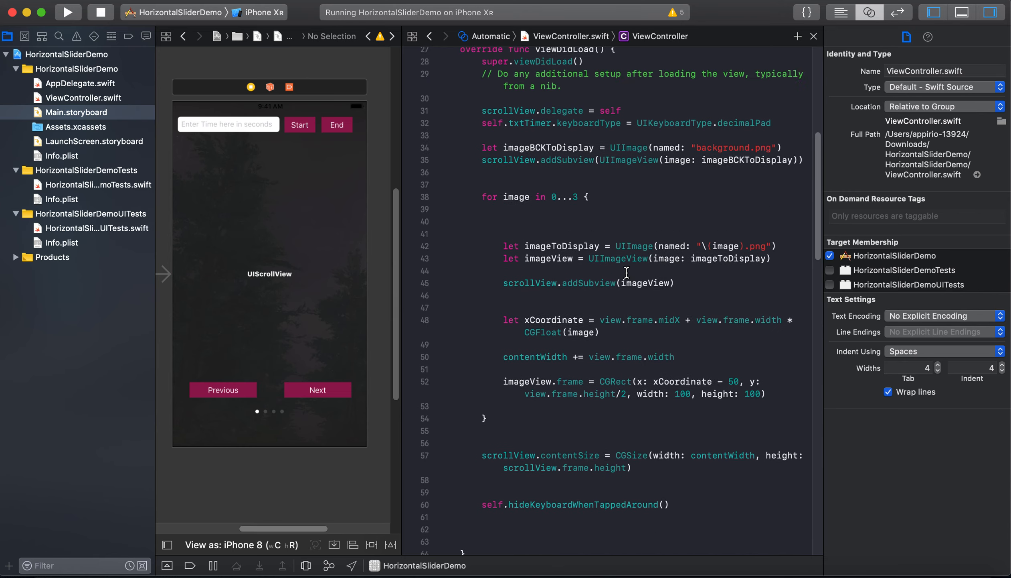
{"action": "scroll", "scroll_direction": "down", "scroll_amount": 3}
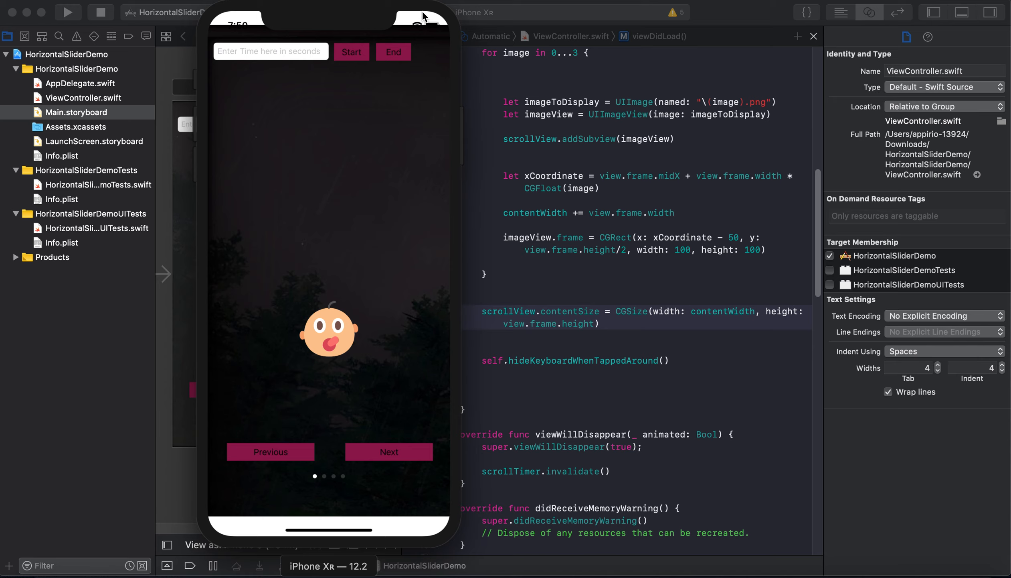
{"action": "mouse_move", "coordinate": [390, 201]}
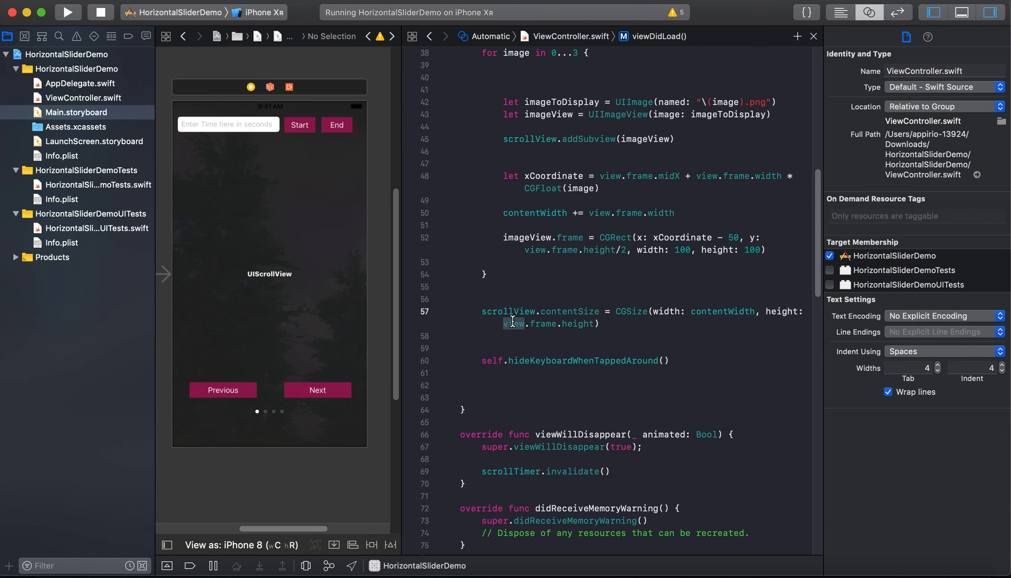
Retype the contentSize height source as 'scrol' to autocomplete scrollView
{"action": "type", "text": "scrol"}
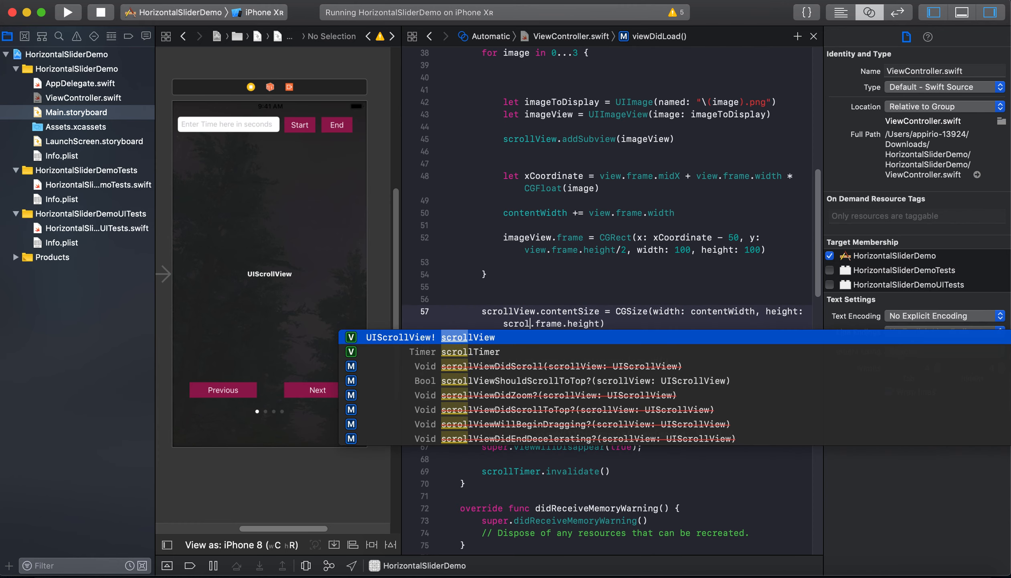